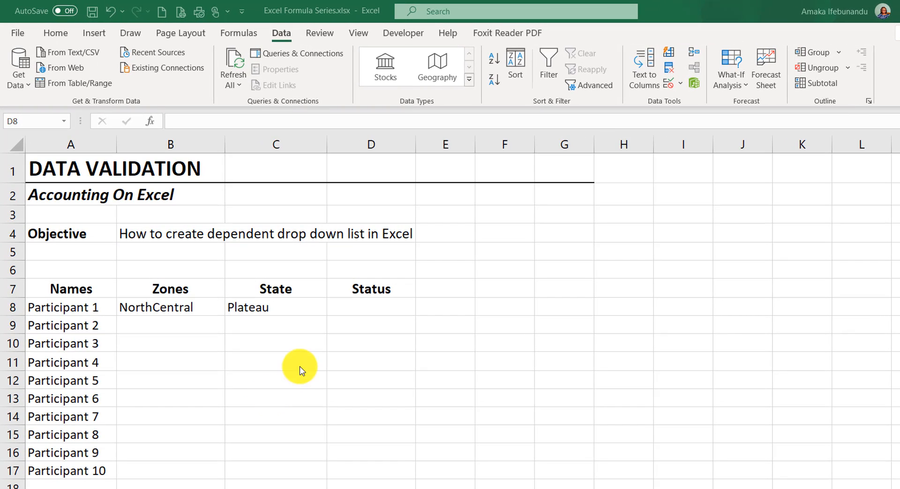
mouse_move(175, 325)
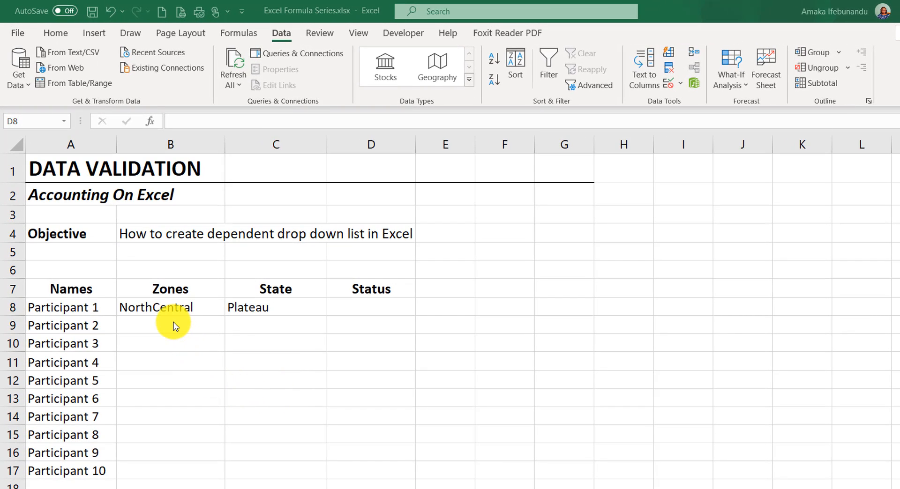
mouse_move(179, 359)
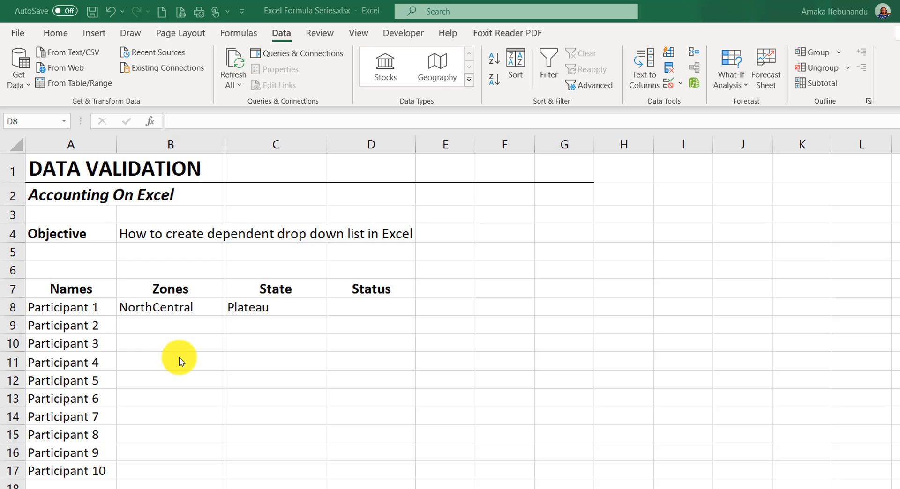
mouse_move(183, 356)
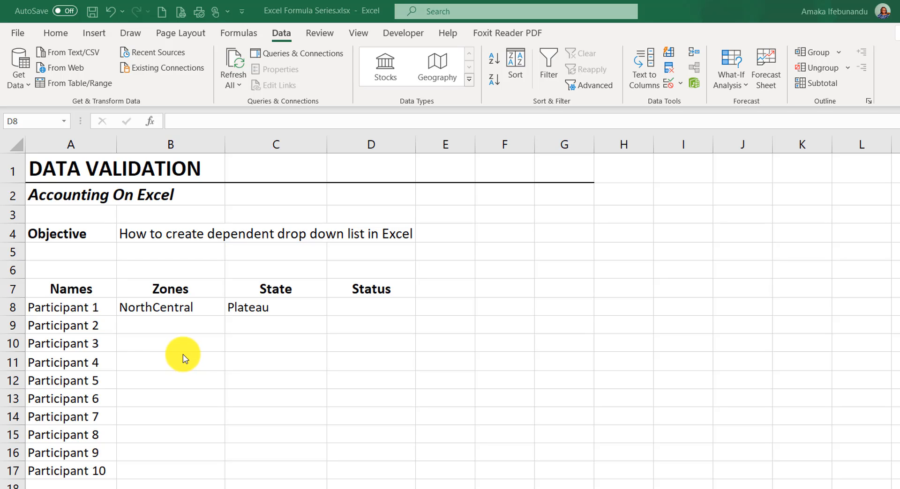
mouse_move(192, 328)
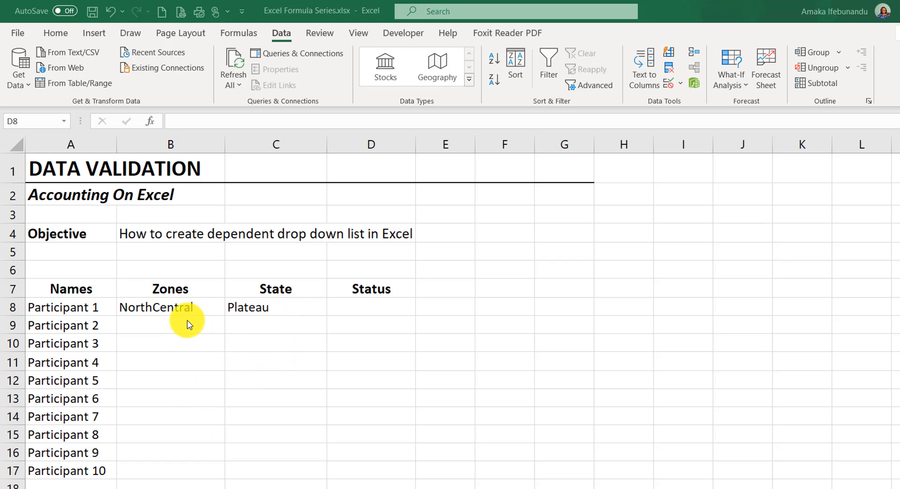
mouse_move(276, 307)
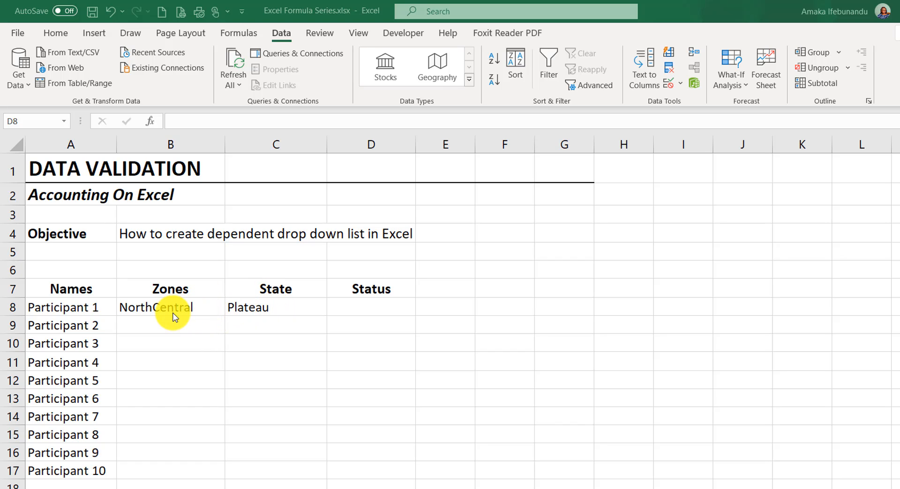
- Choose NorthEast and Adamawa for Participant 2, then SouthEast as Participant 3's zone
click(170, 307)
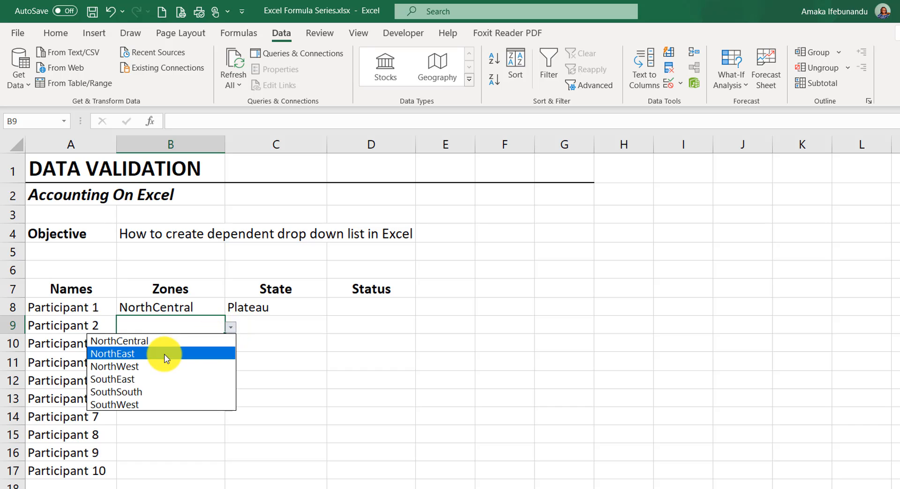
click(113, 354)
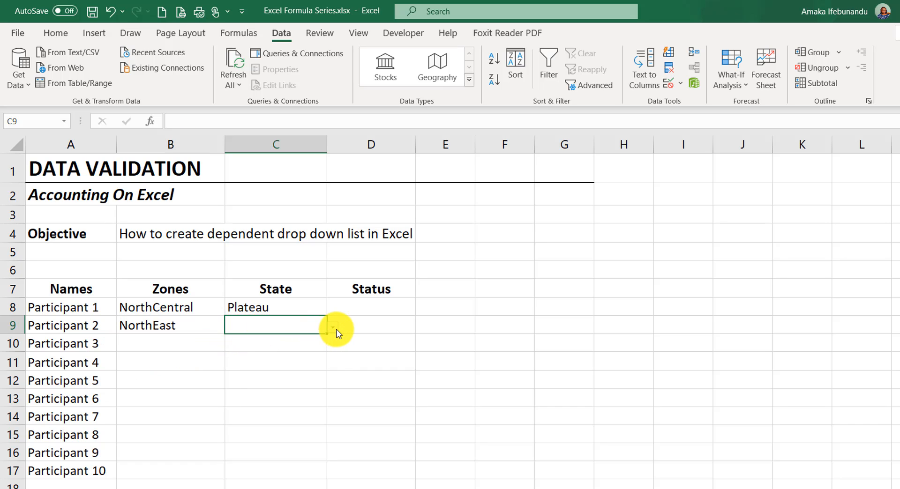
click(332, 326)
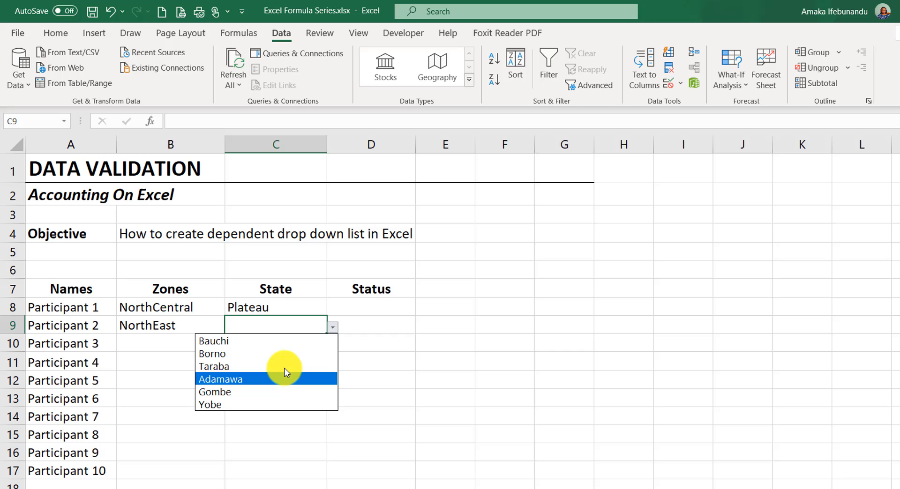
click(219, 379)
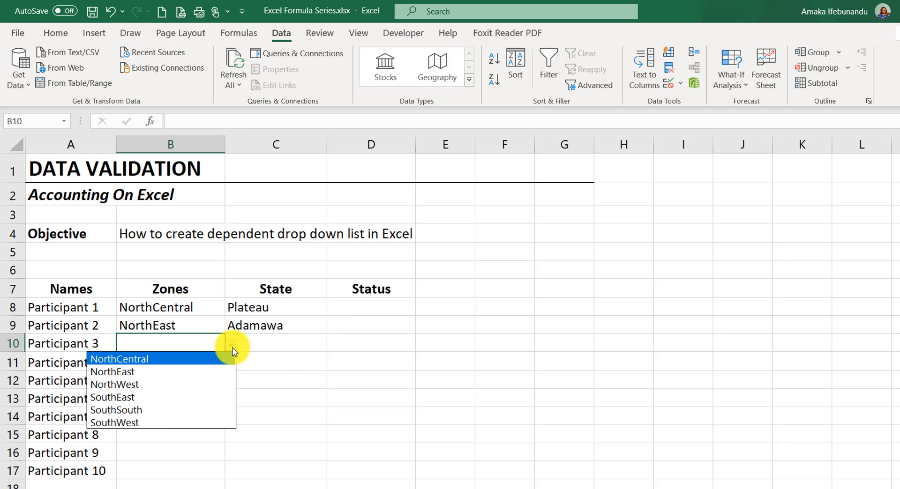
click(112, 397)
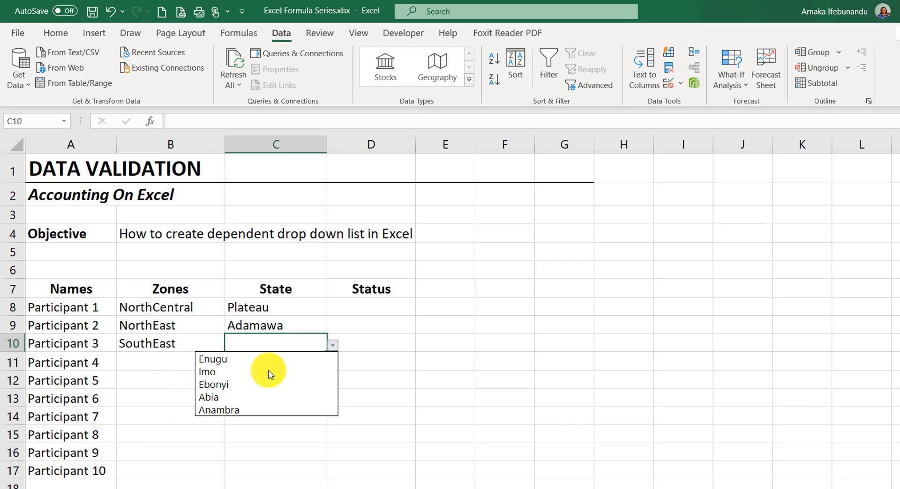
click(208, 396)
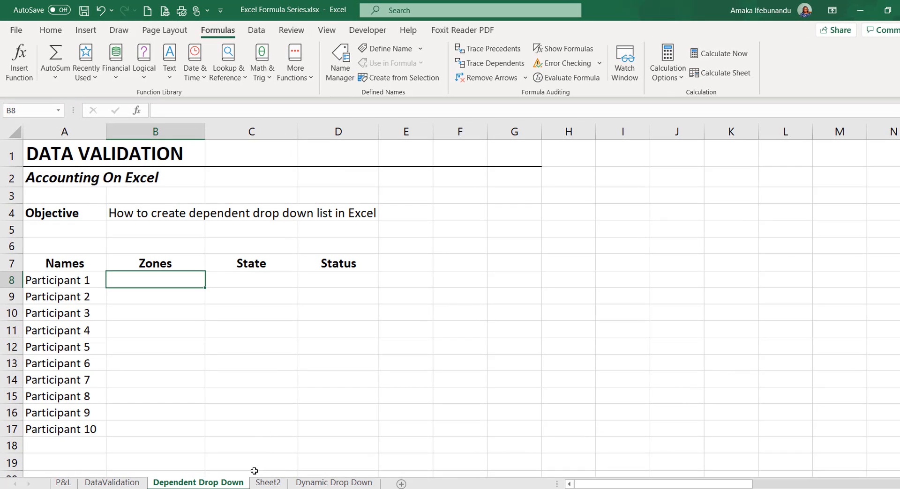
- Switch to Sheet2 and select the first zone, NorthCentral, in A2
click(267, 483)
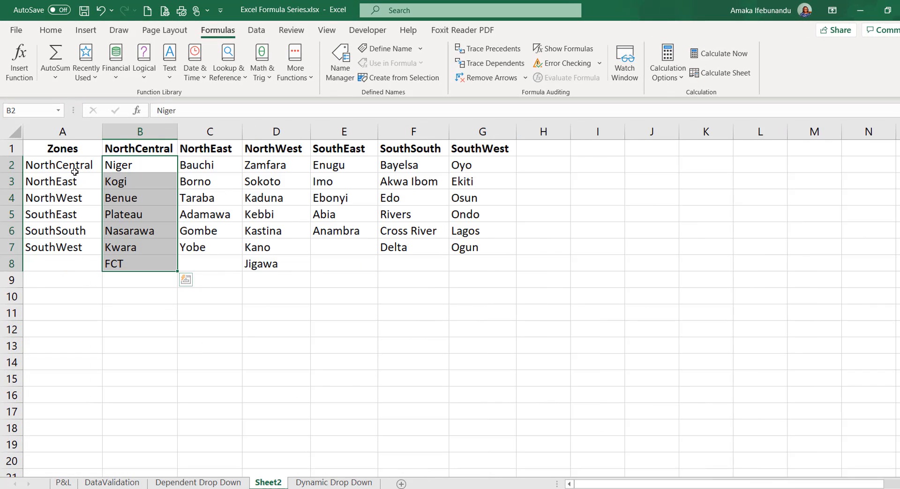
click(62, 165)
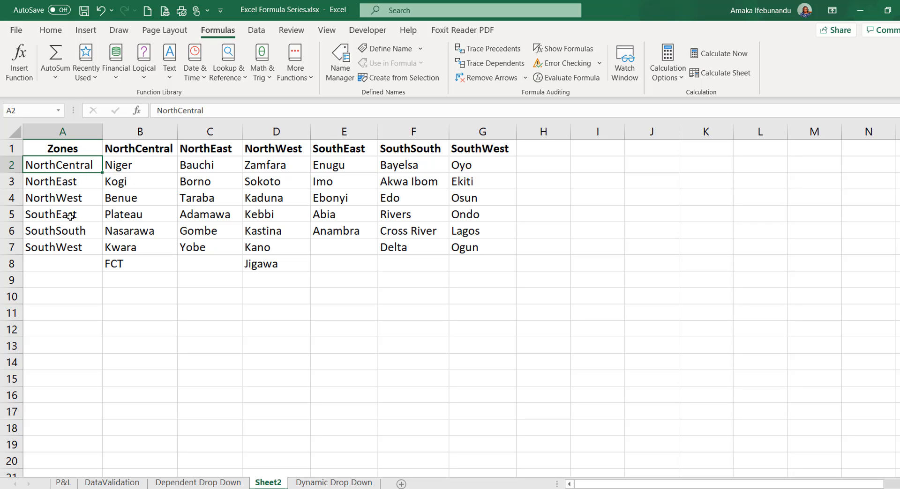
mouse_move(59, 247)
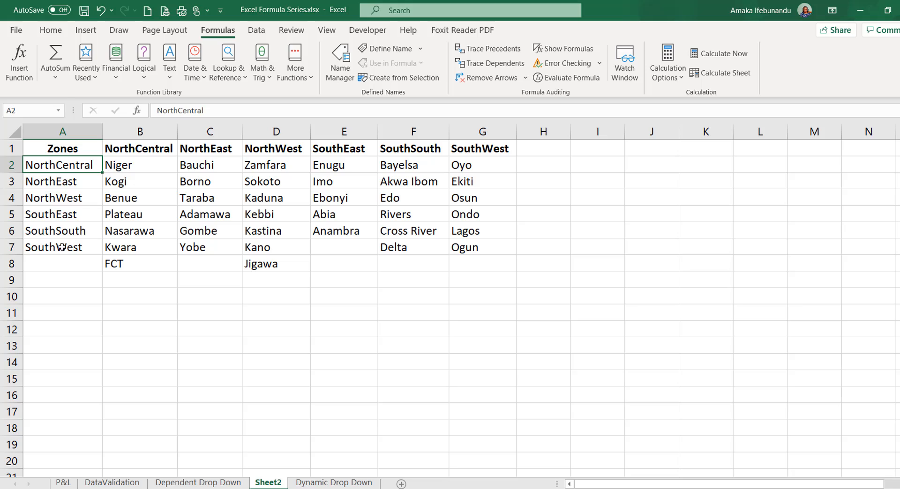
mouse_move(147, 161)
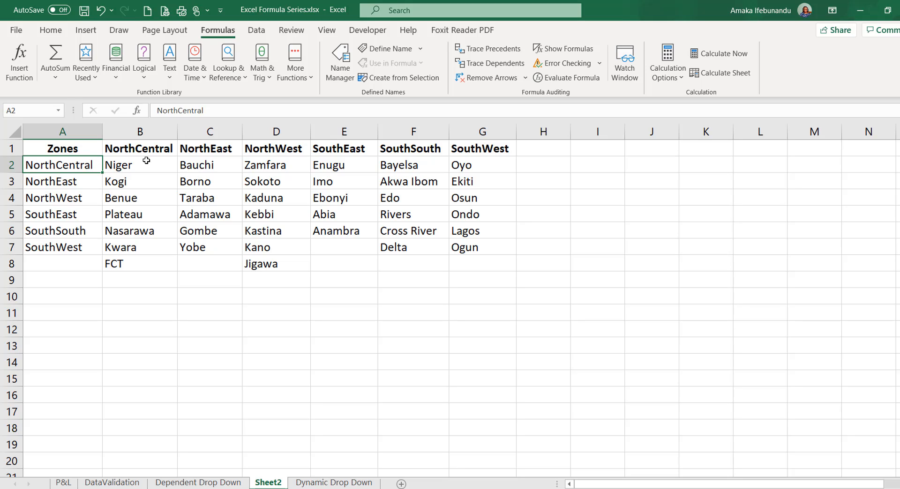
mouse_move(480, 180)
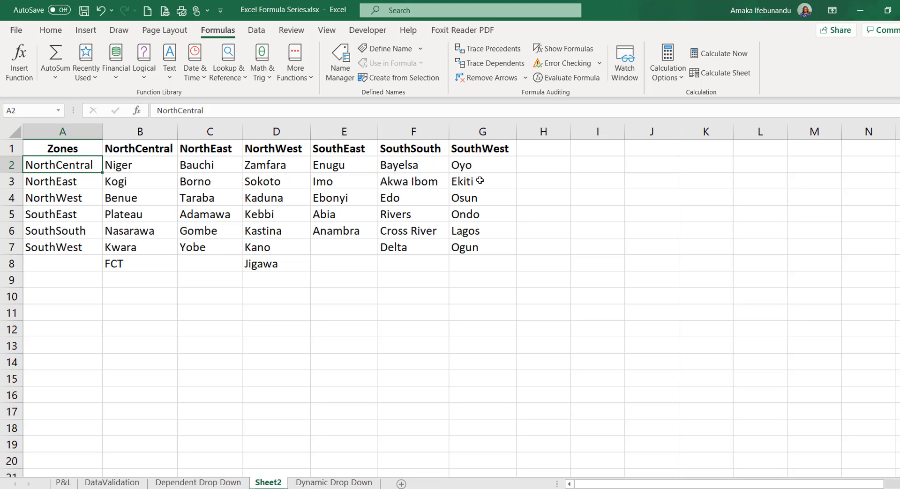
mouse_move(77, 199)
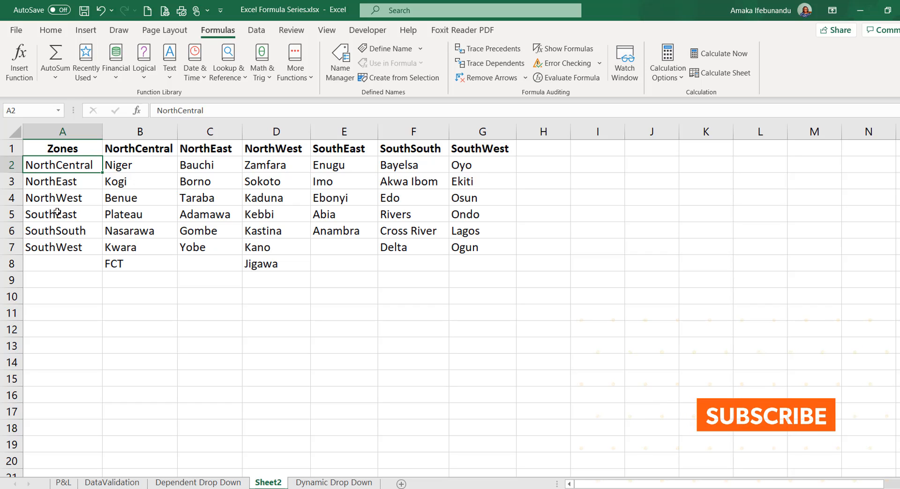
mouse_move(365, 195)
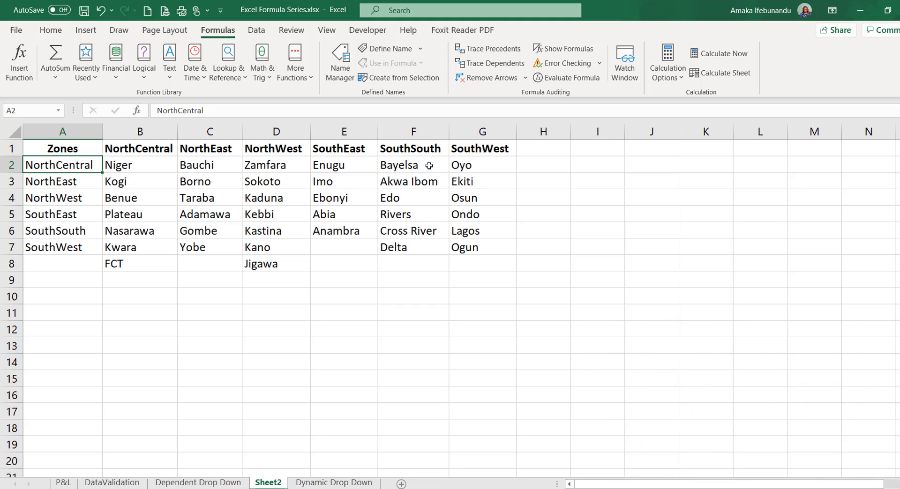
mouse_move(483, 170)
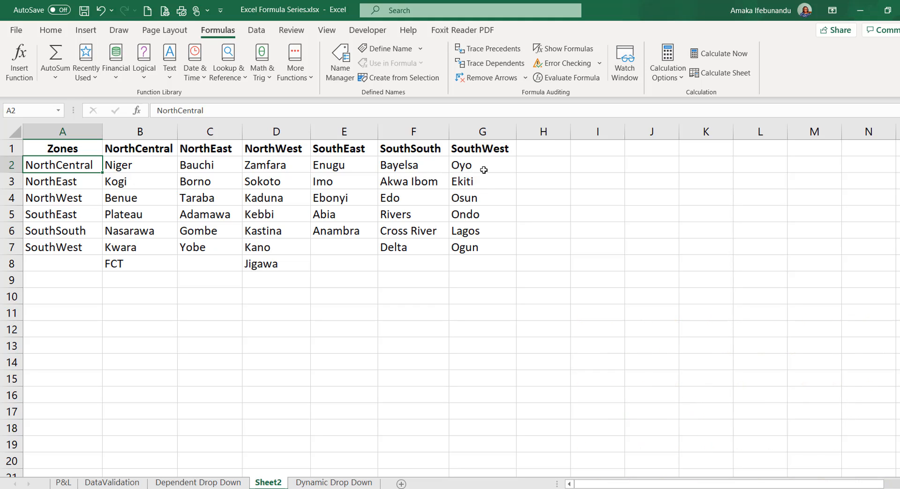
mouse_move(69, 165)
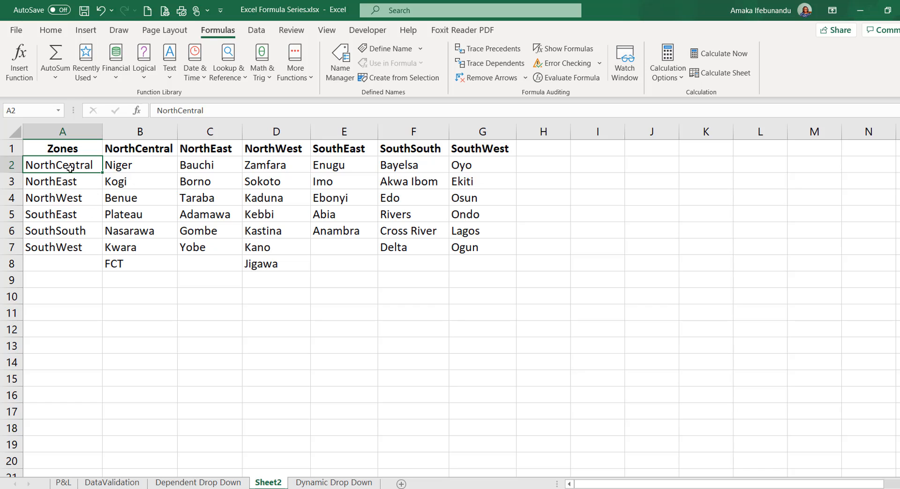
- Select the six zone names in A2:A7 and start naming the range Zones in the Name Box
drag(62, 165, 62, 246)
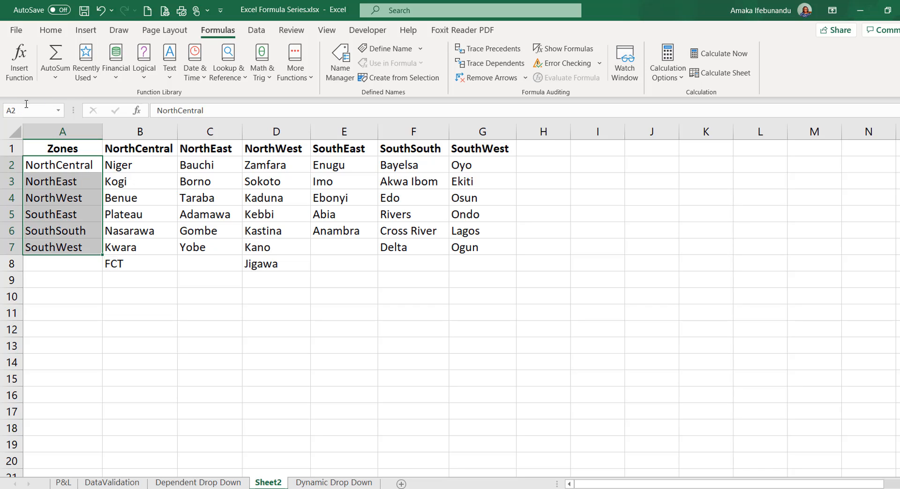
click(23, 110)
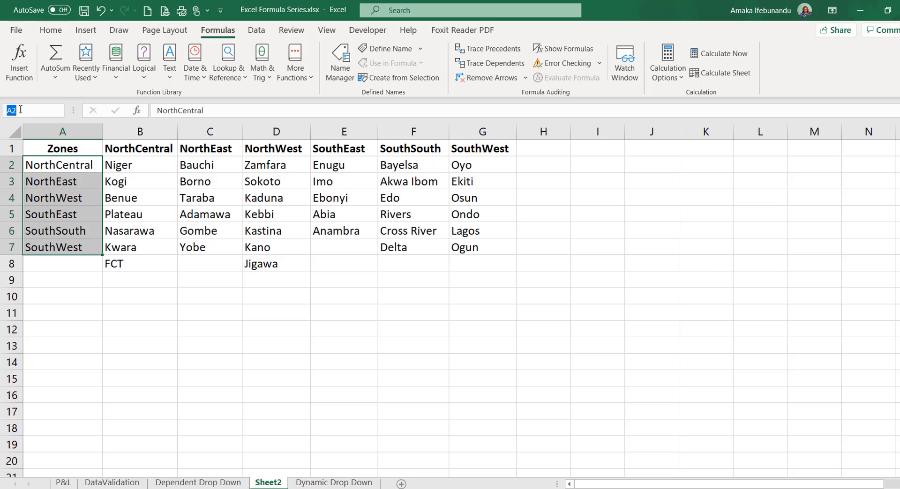
text(Zo)
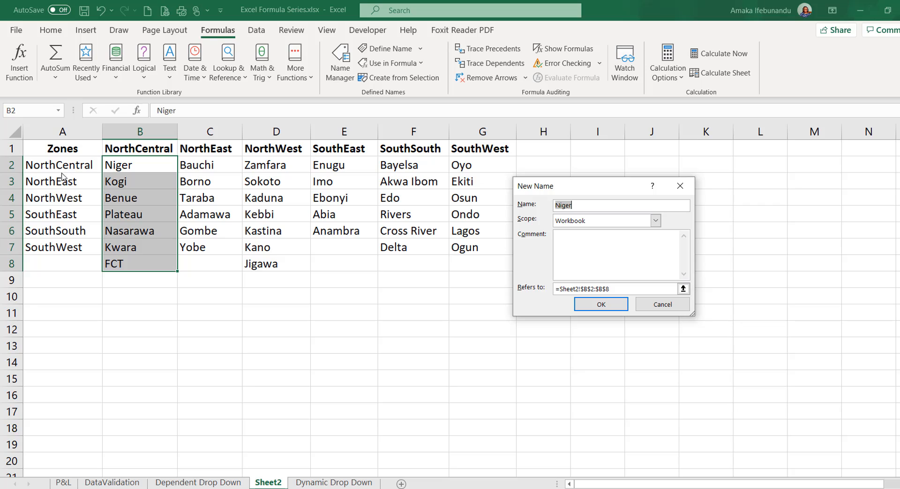
mouse_move(124, 172)
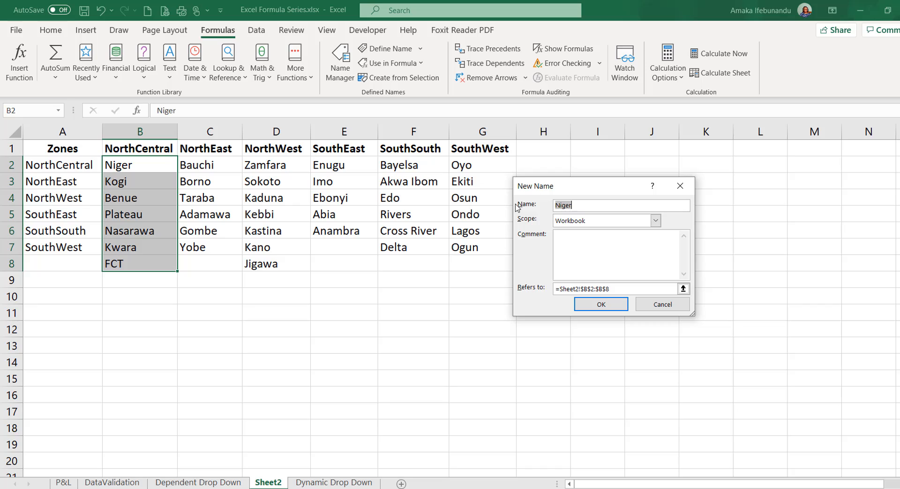
- Define named ranges NorthCentral and NorthEast for their state columns
text(NorthCentral)
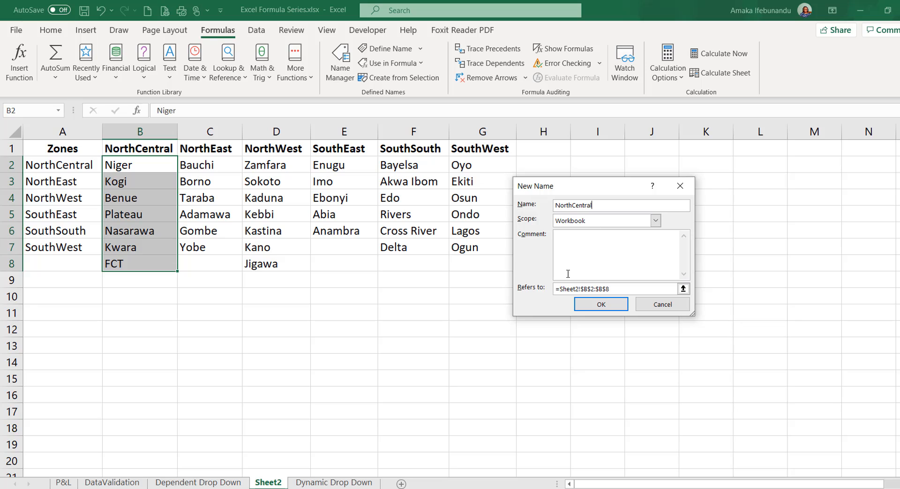
click(600, 304)
text(N)
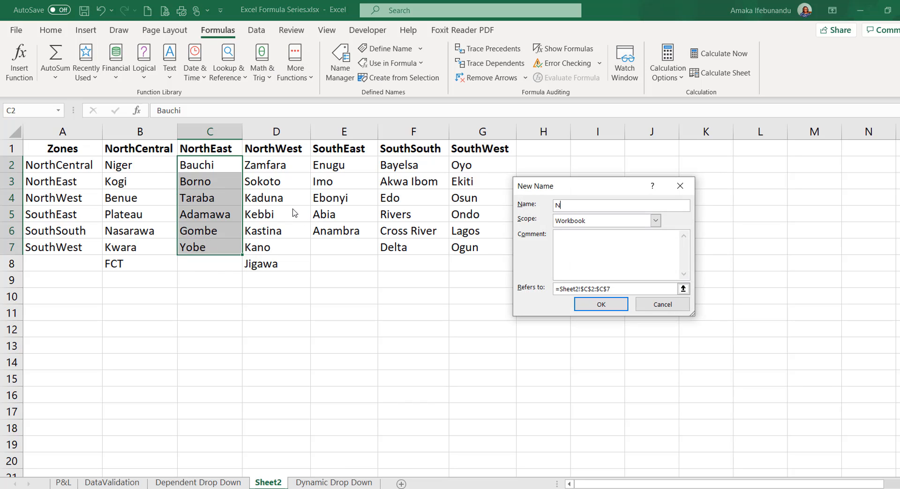
text(orthEast)
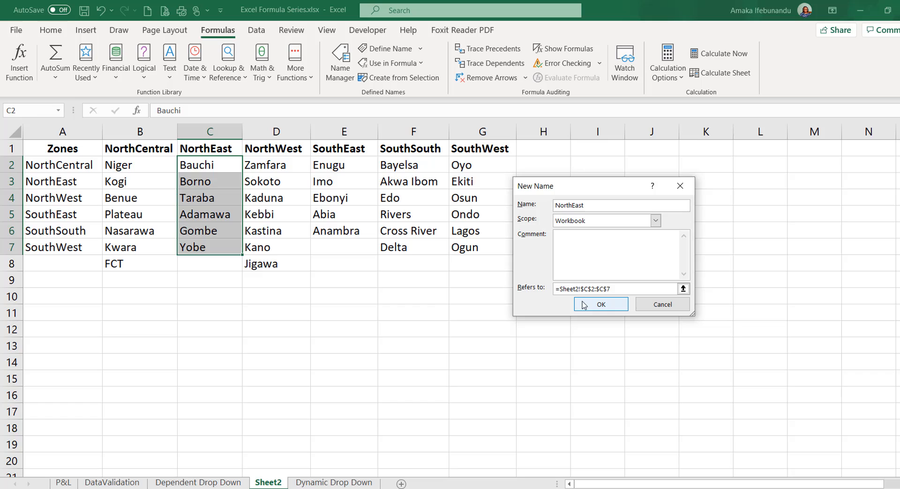
click(600, 303)
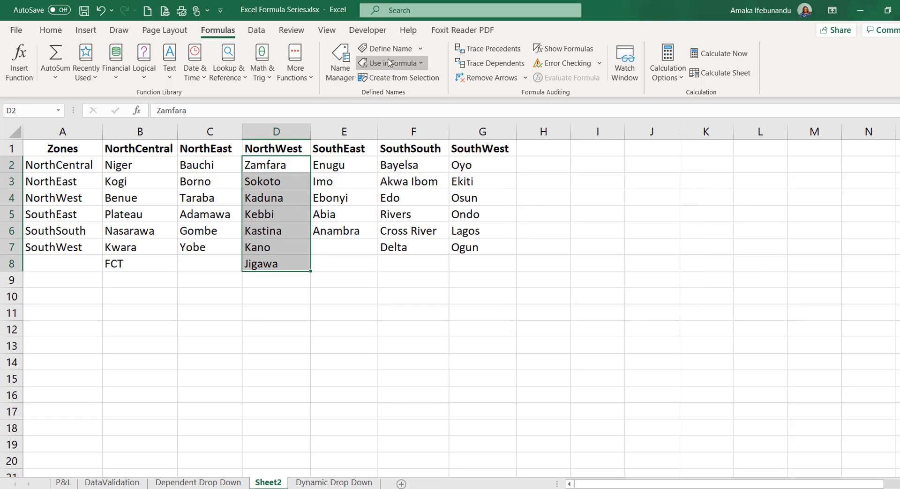
- Define the D2:D8 states as NorthWest after dismissing the duplicate-name warning, then select the SouthEast states
click(388, 47)
text(NorthEast)
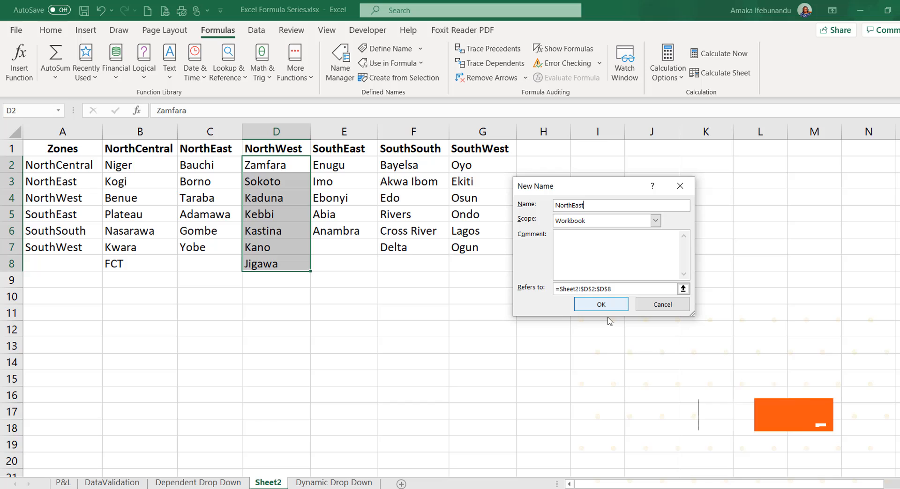
click(600, 304)
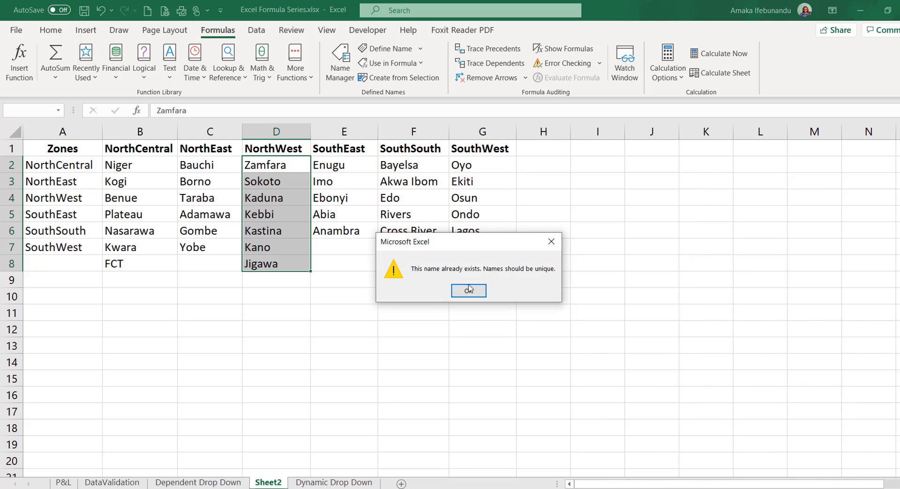
click(468, 291)
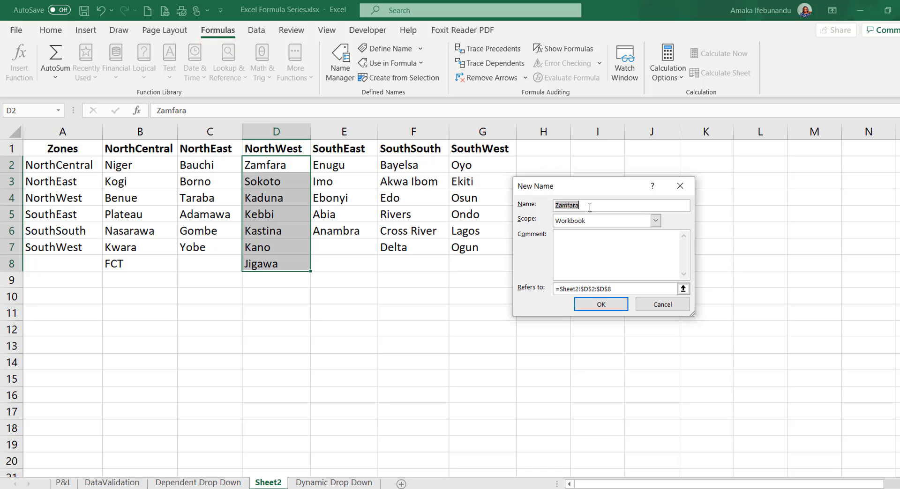
text(NorthE)
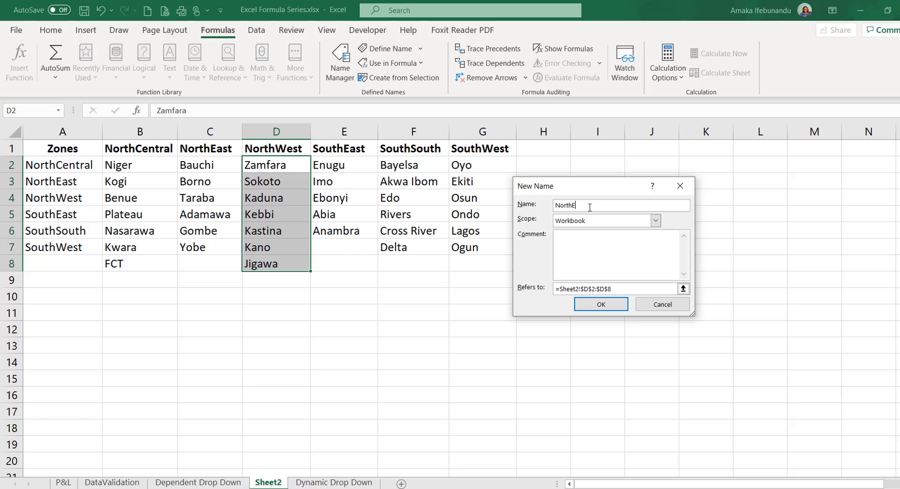
text(West)
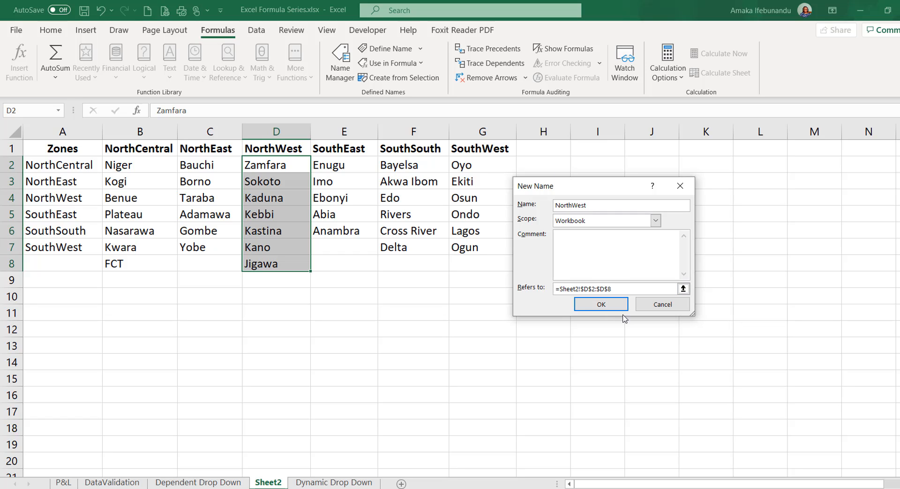
click(600, 304)
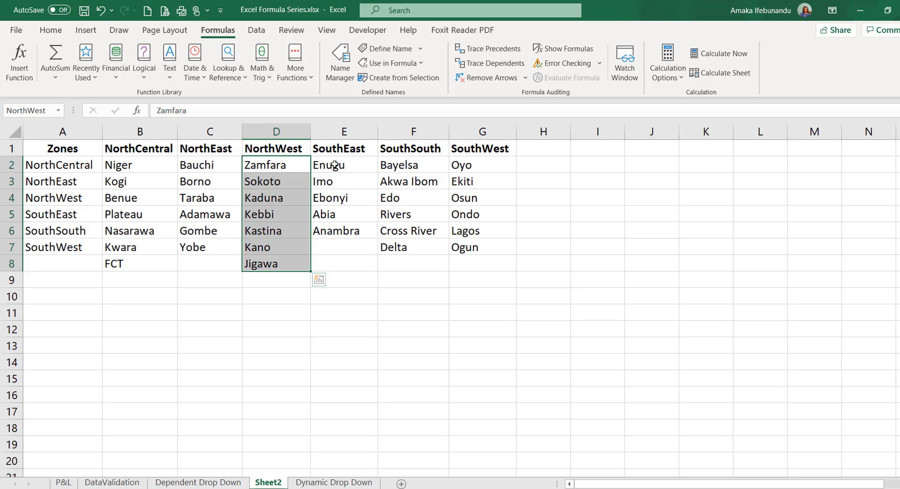
click(343, 165)
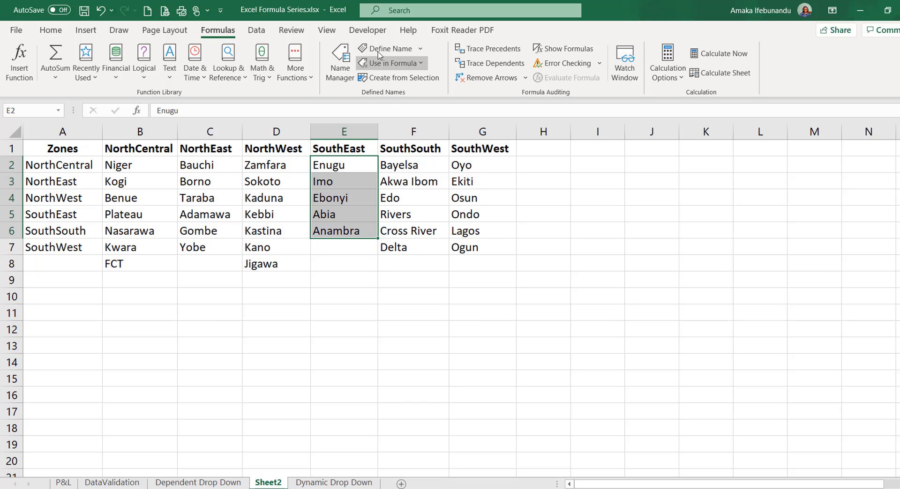
- Define the E2:E6 states as the named range SouthEast, fixing a misspelling
click(388, 48)
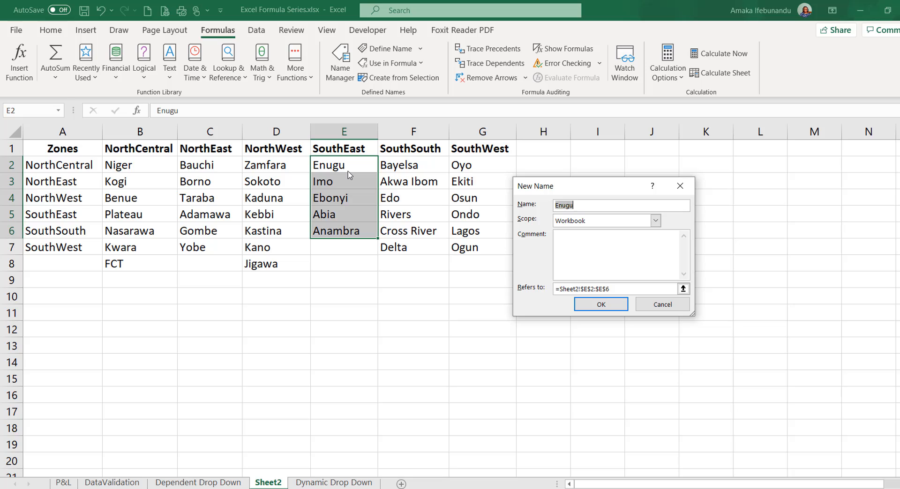
text(Souith)
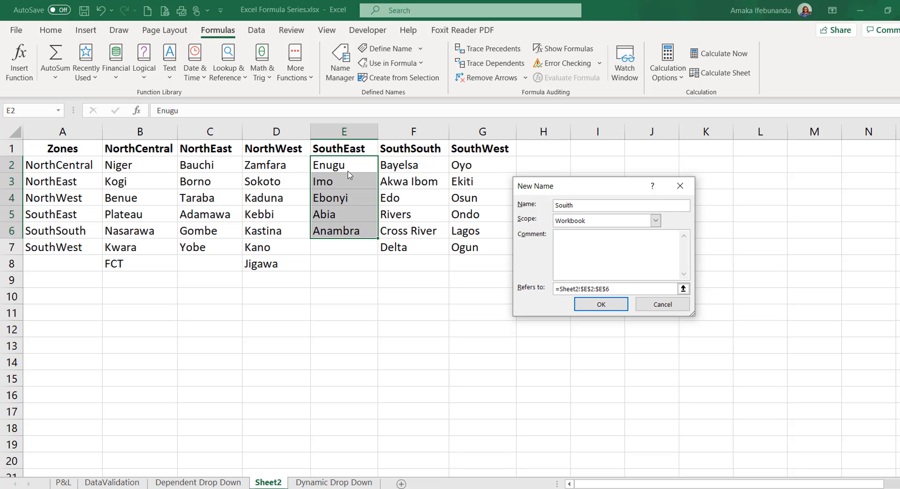
key(BackSpace)
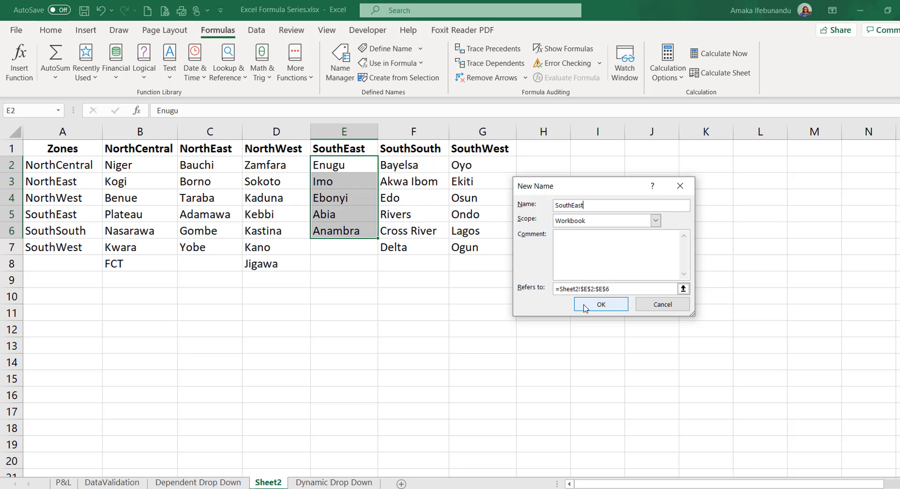
click(600, 305)
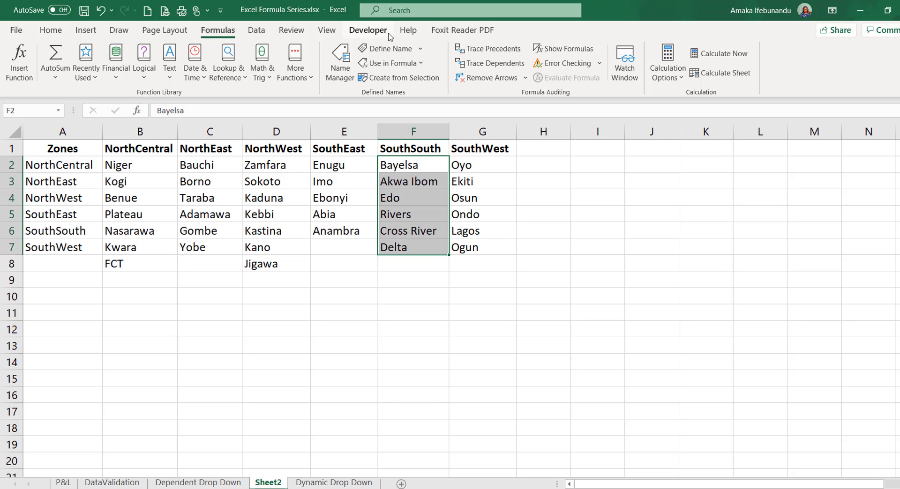
- Define named ranges SouthSouth for F2:F7 and SouthWest for G2:G7
click(390, 48)
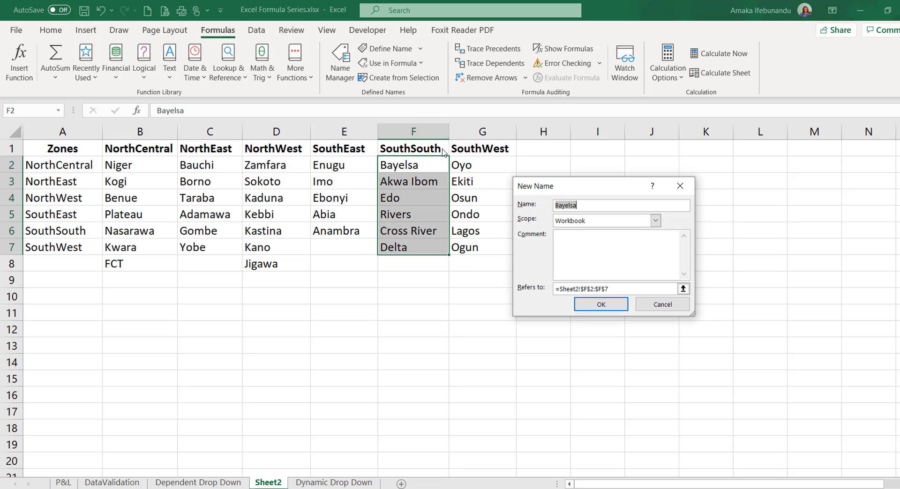
text(SouthSouth)
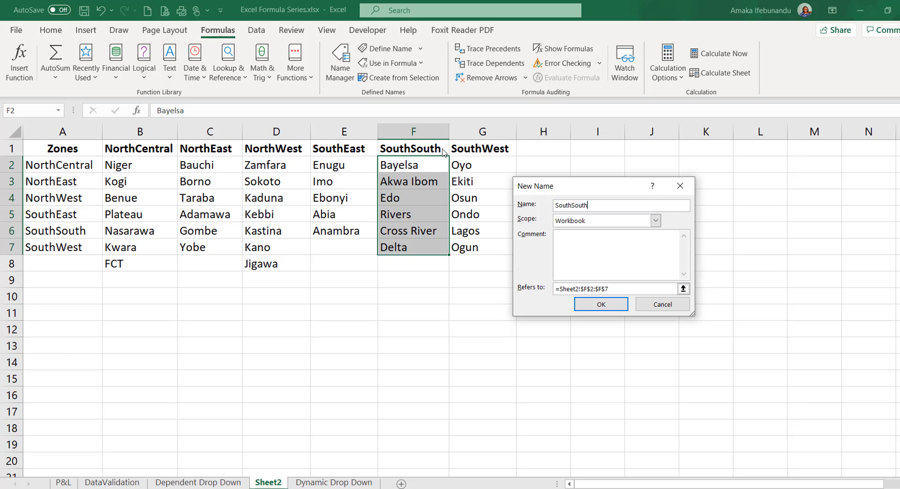
click(600, 303)
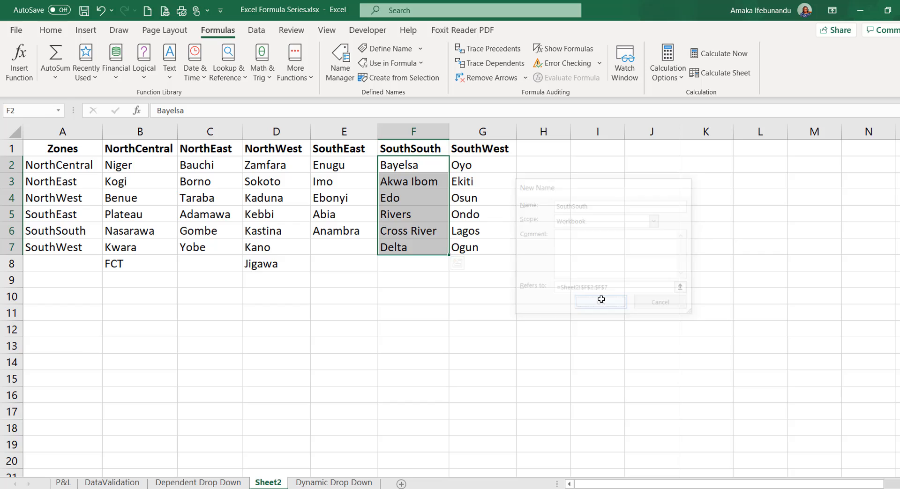
click(600, 301)
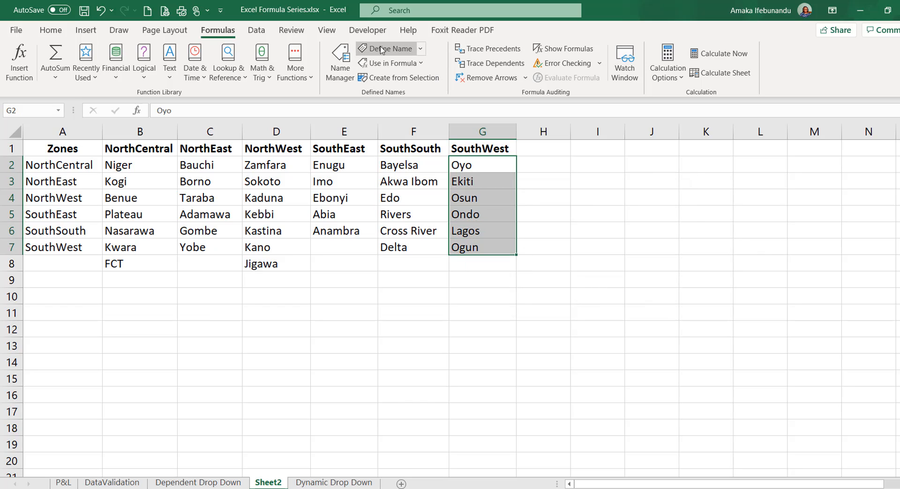
click(388, 48)
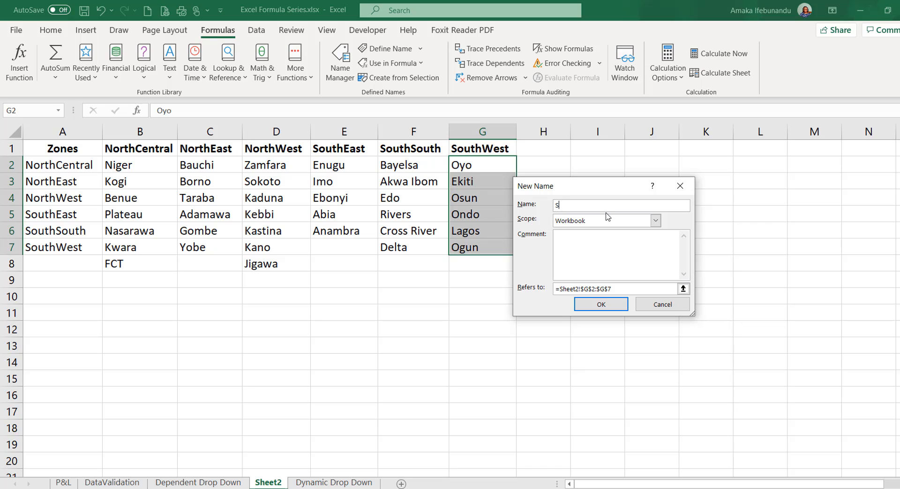
text(outhWest)
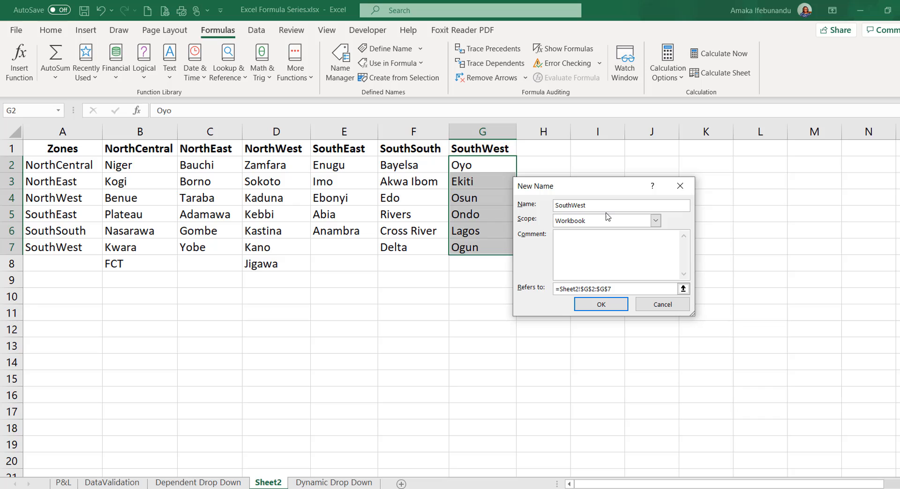
click(600, 304)
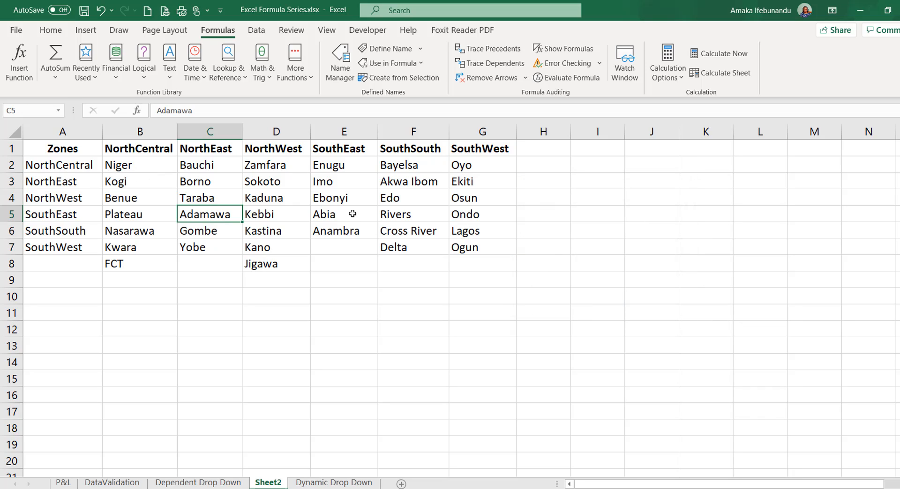
- Apply a List data validation to B8:B17 sourced from the Zones named range via F3
click(198, 483)
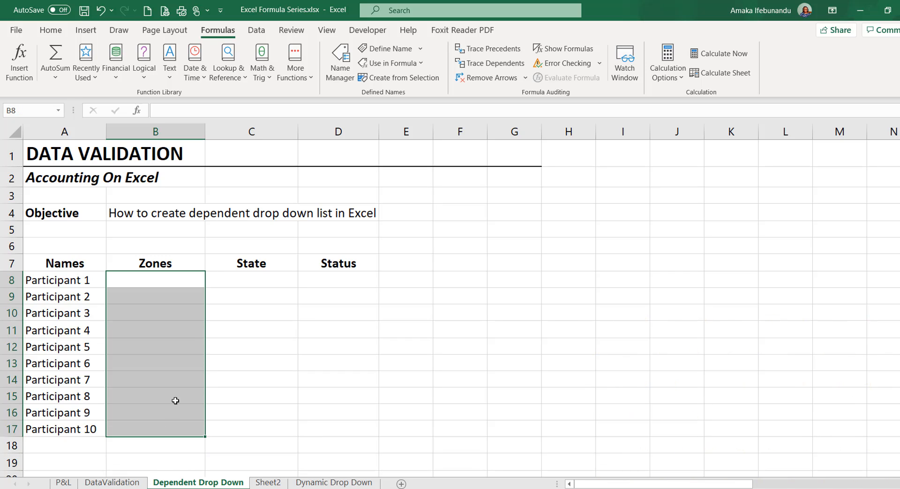
click(256, 30)
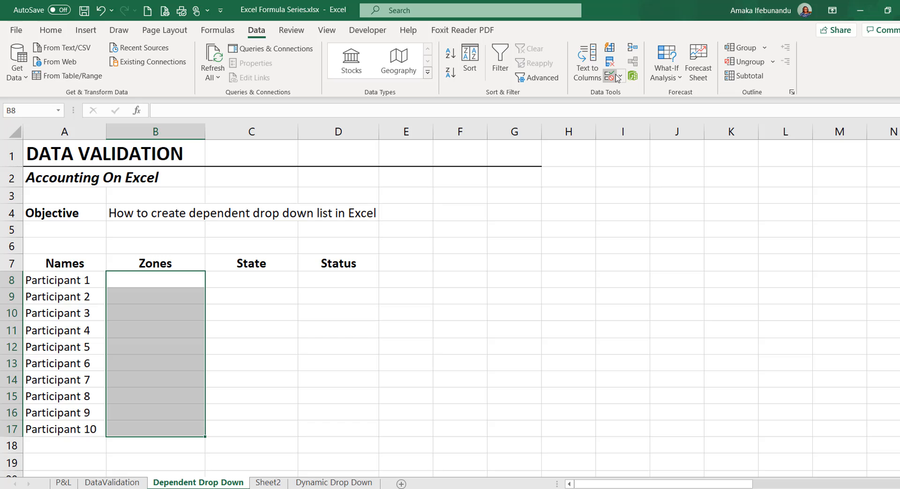
click(609, 61)
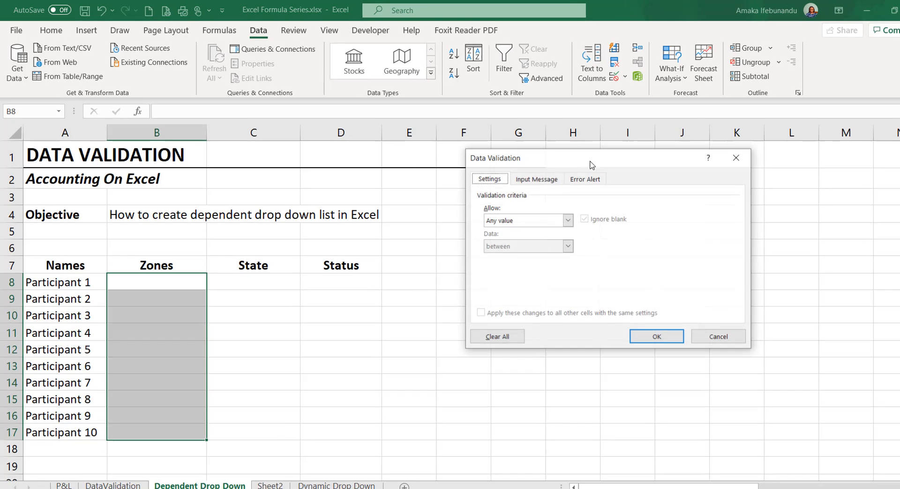
click(640, 248)
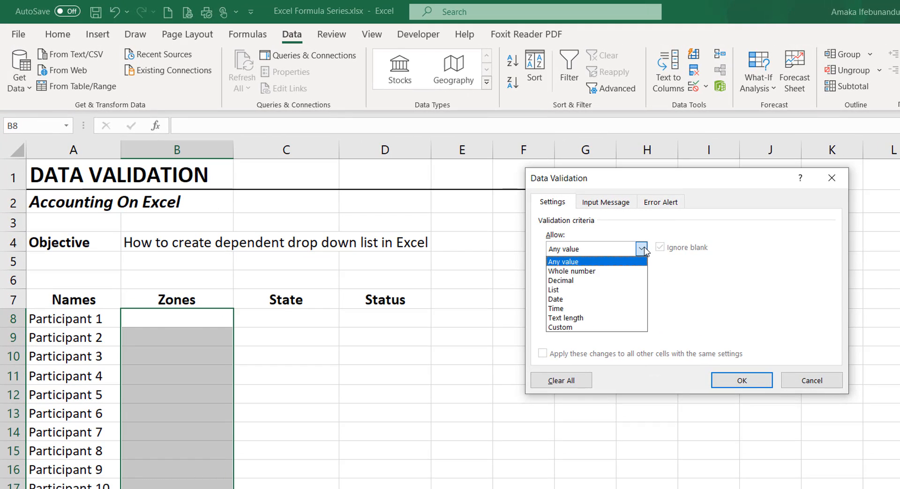
click(553, 290)
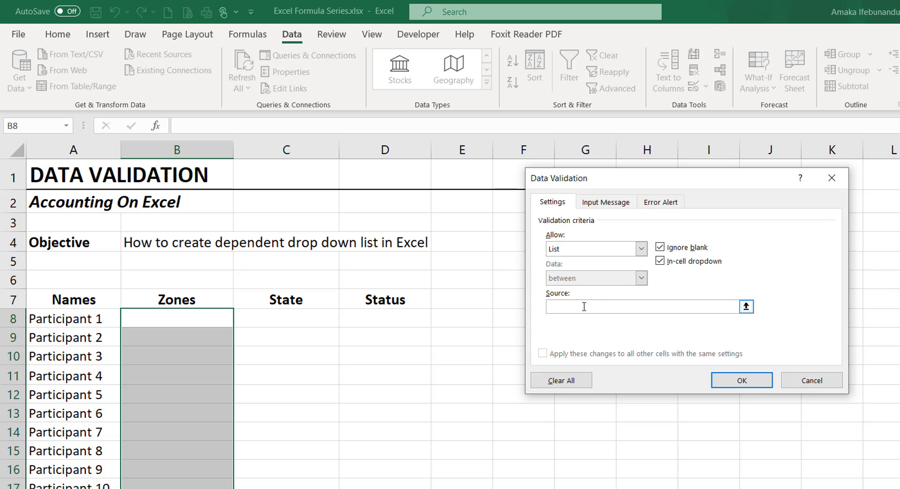
key(F3)
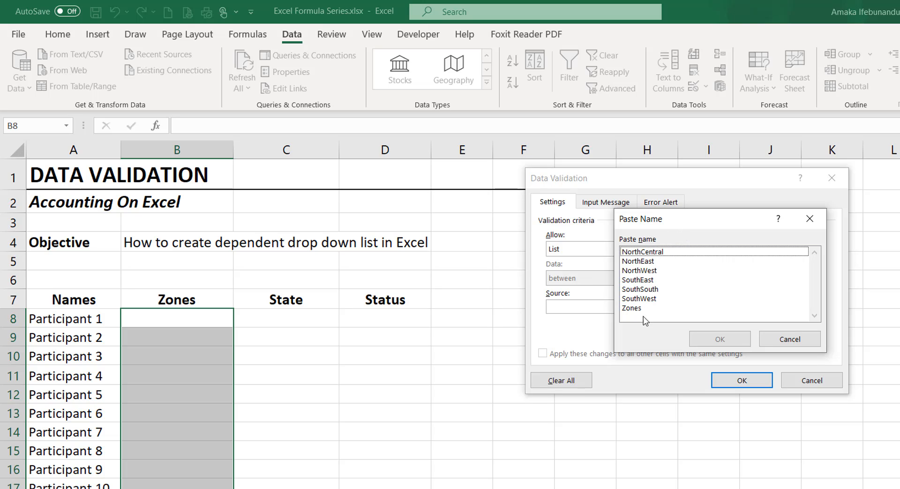
mouse_move(643, 325)
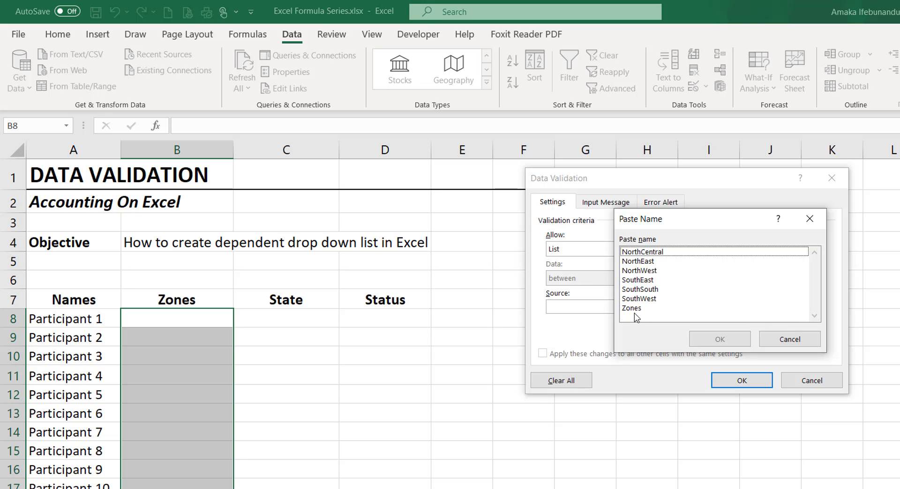
click(719, 340)
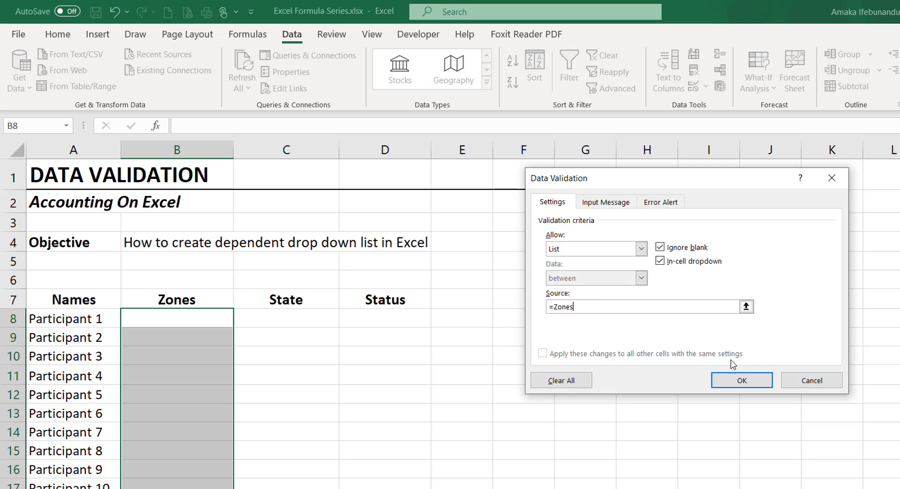
click(741, 379)
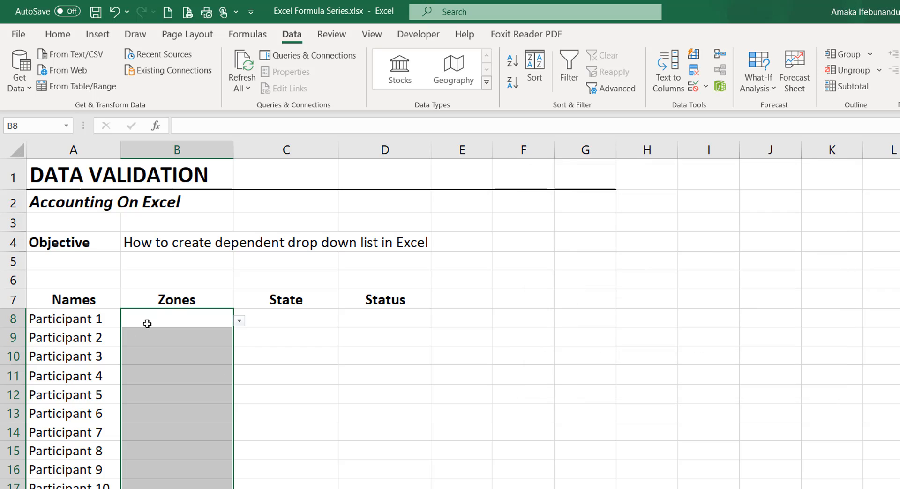
- Pick NorthWest, NorthEast and SouthSouth as the zones for Participants 1, 2 and 3
click(238, 320)
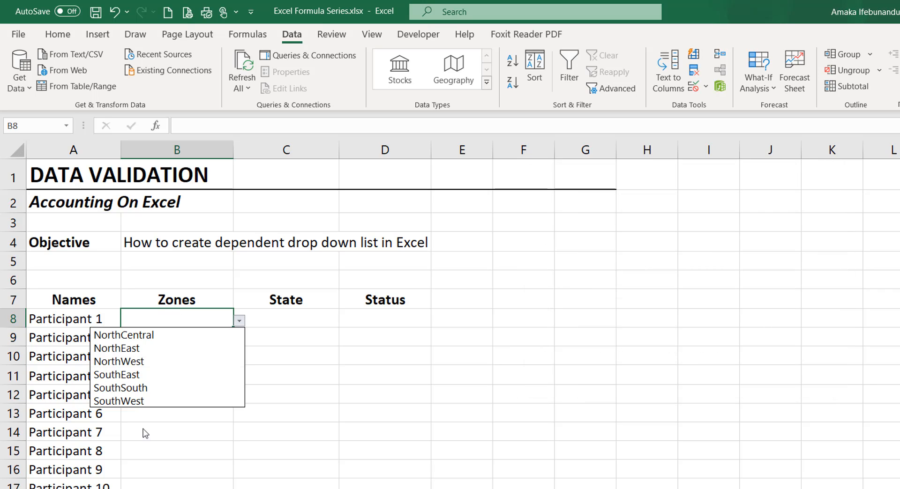
click(119, 361)
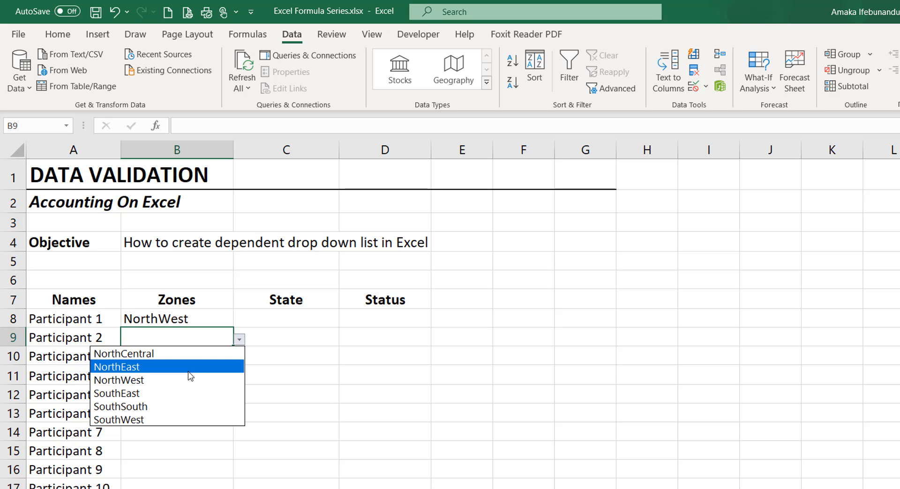
click(116, 367)
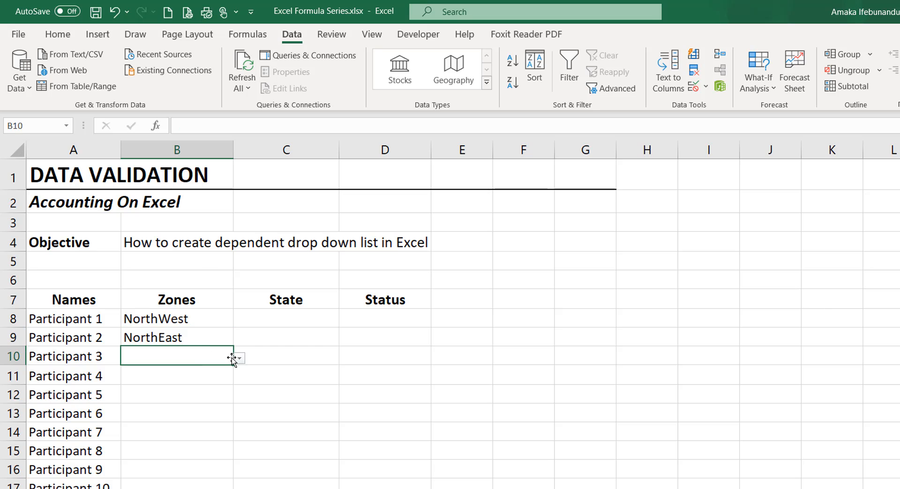
click(238, 358)
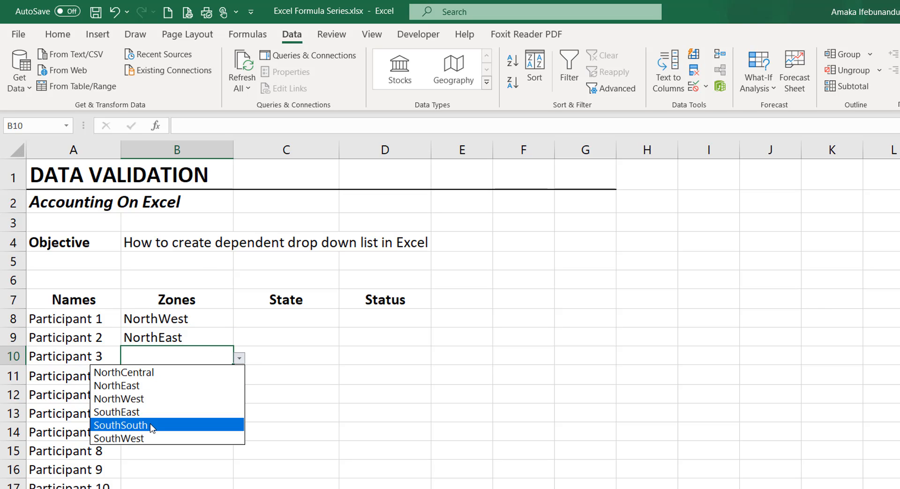
click(121, 426)
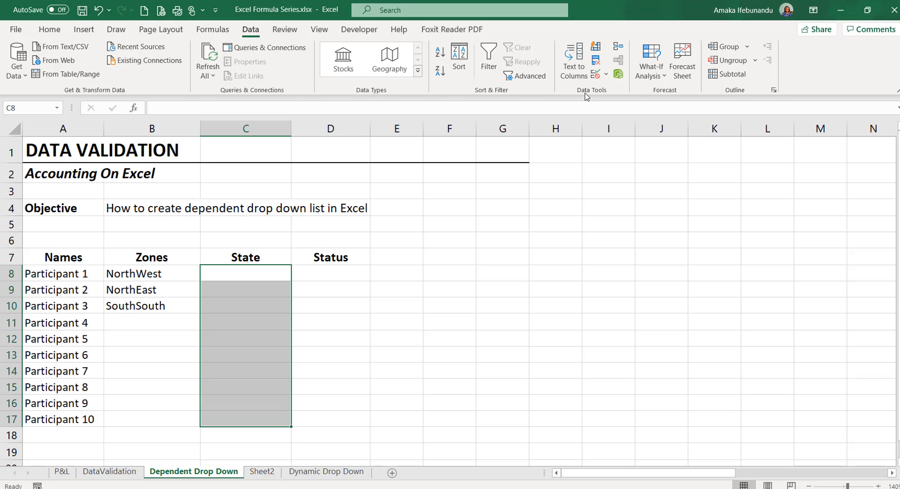
- Apply a List data validation to C8:C17 with source =INDIRECT($B8)
click(605, 74)
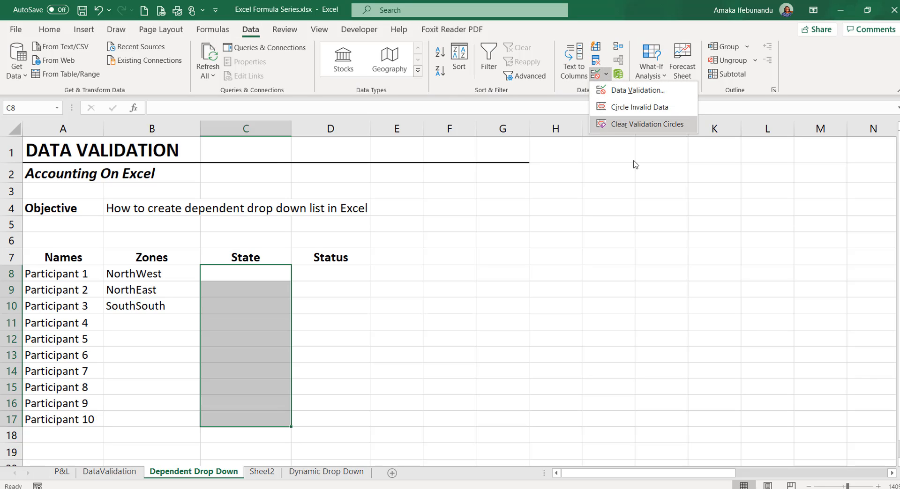
mouse_move(636, 94)
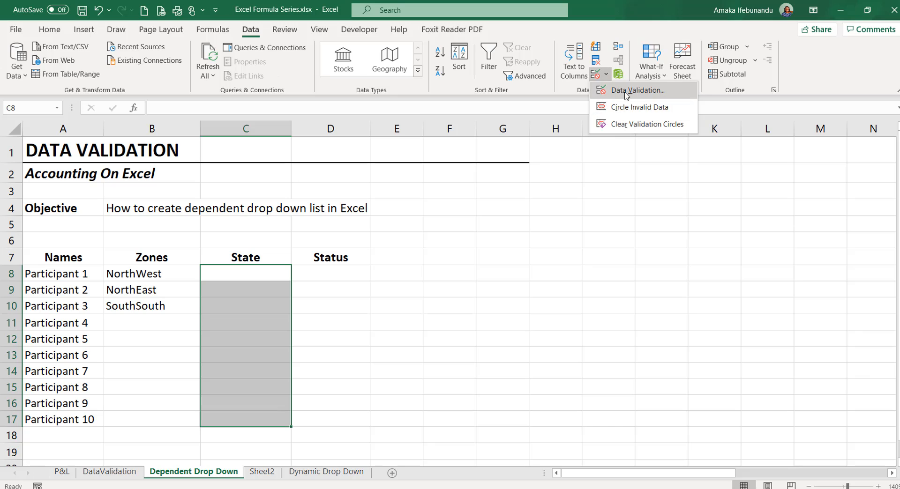
click(633, 90)
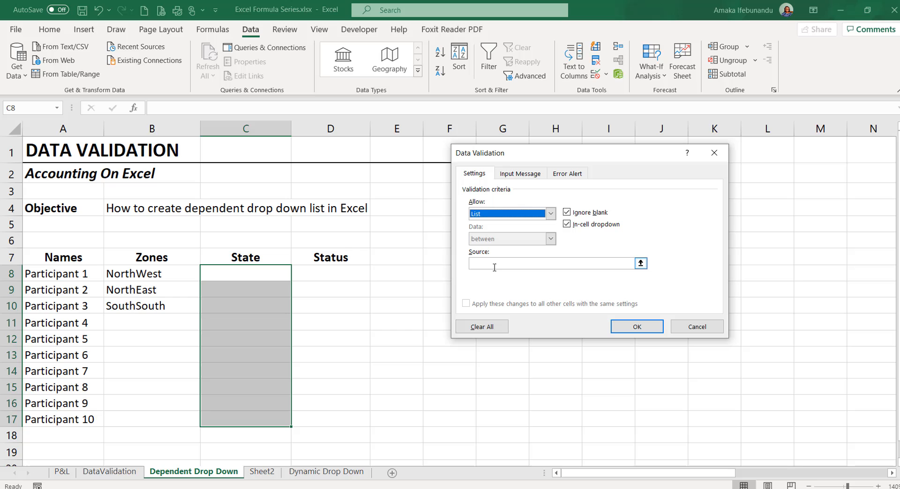
text(=)
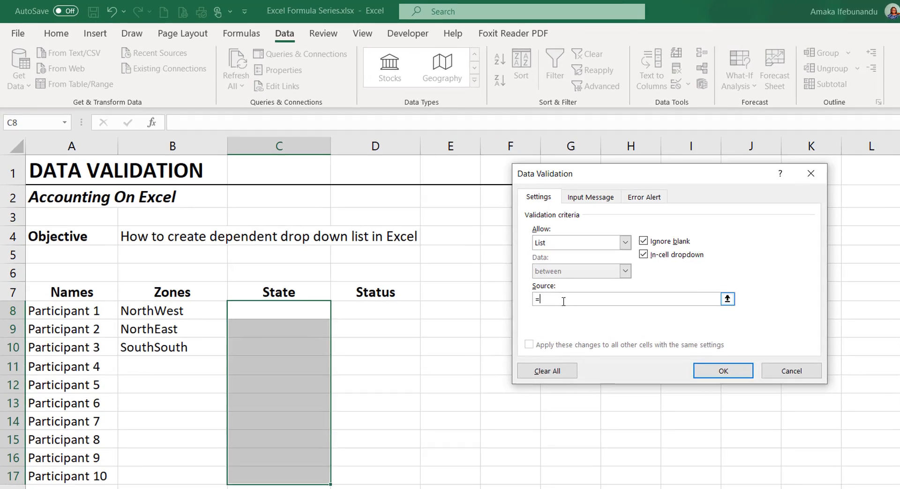
text(indirect)
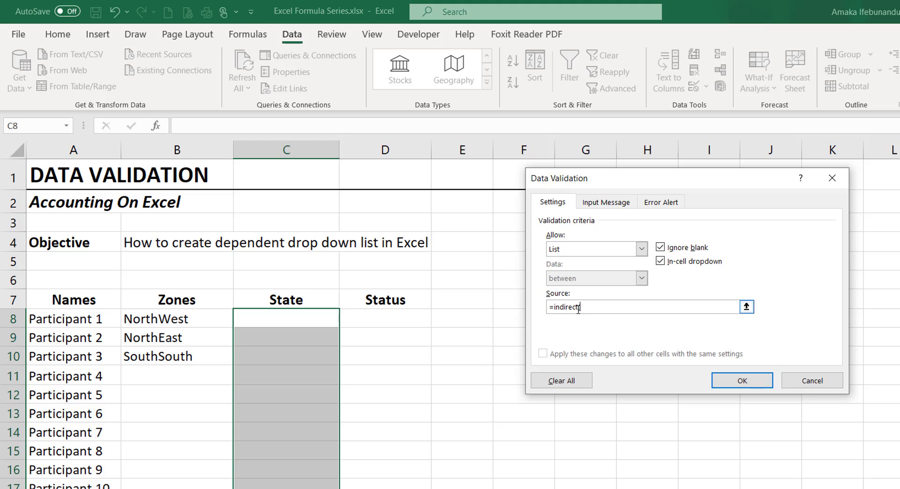
click(176, 319)
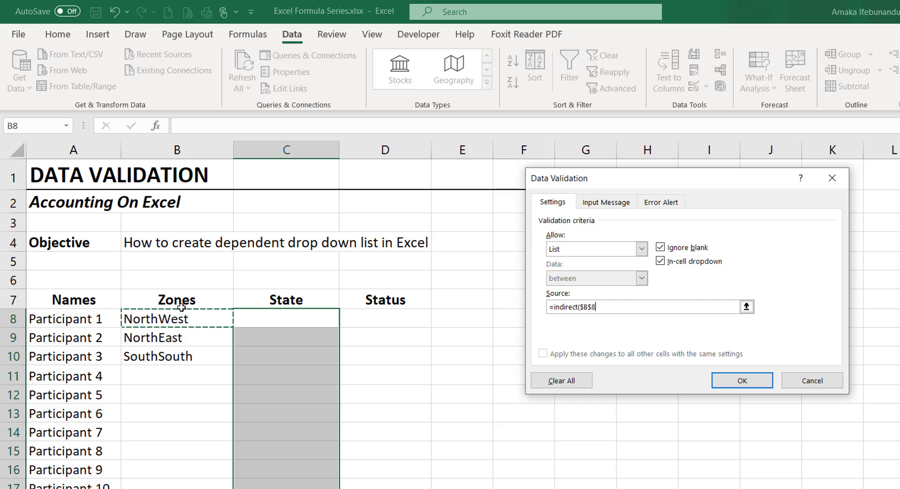
mouse_move(560, 303)
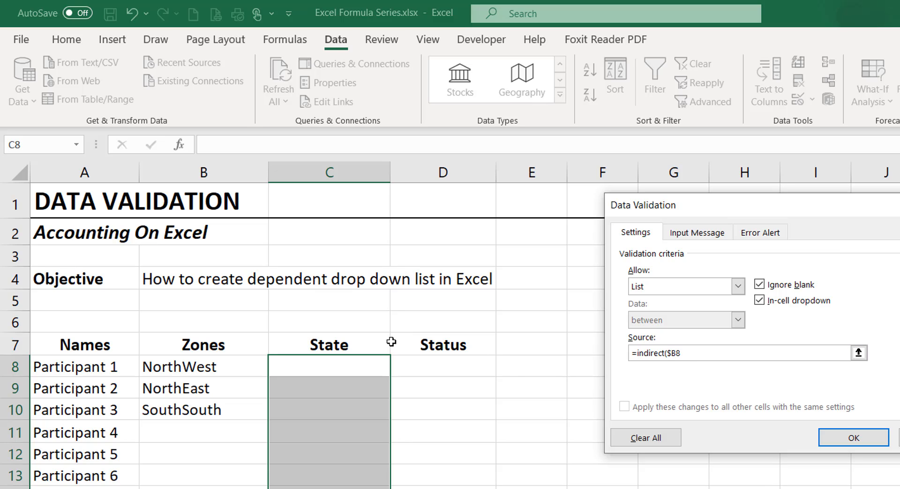
text())
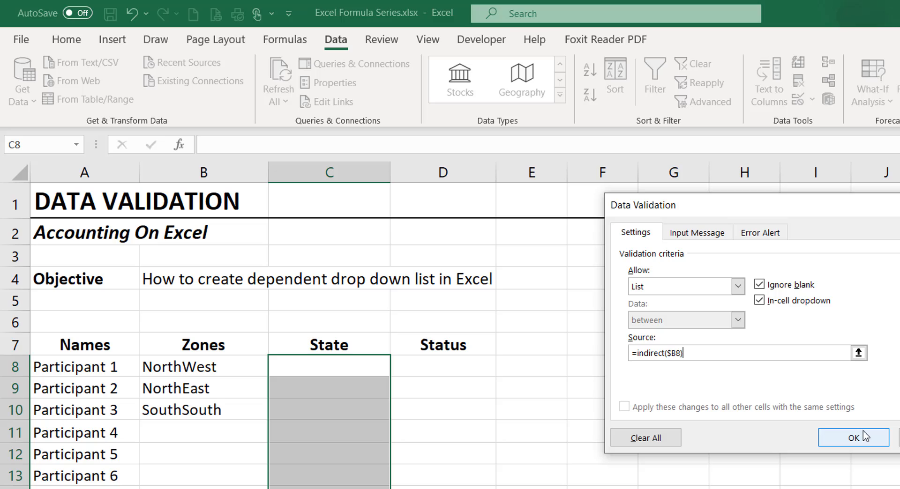
click(852, 437)
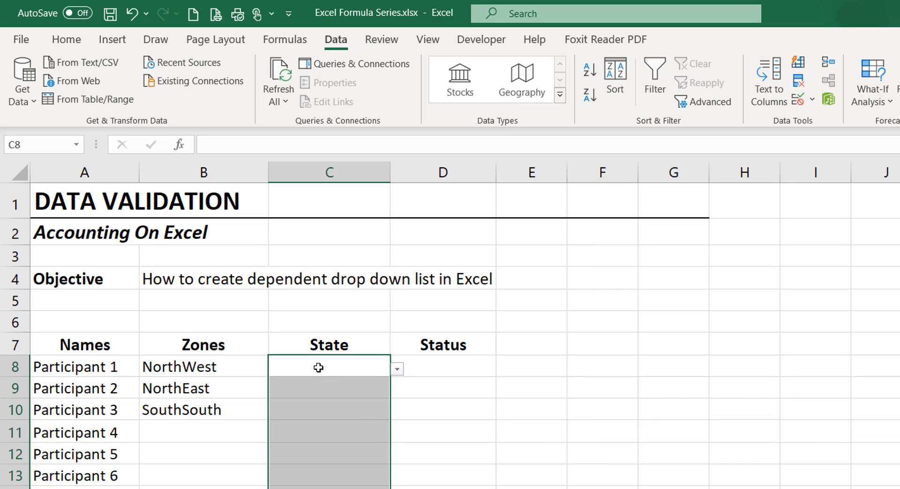
- Pick states Sokoto, Adamawa and Cross River for Participants 1, 2 and 3
click(202, 367)
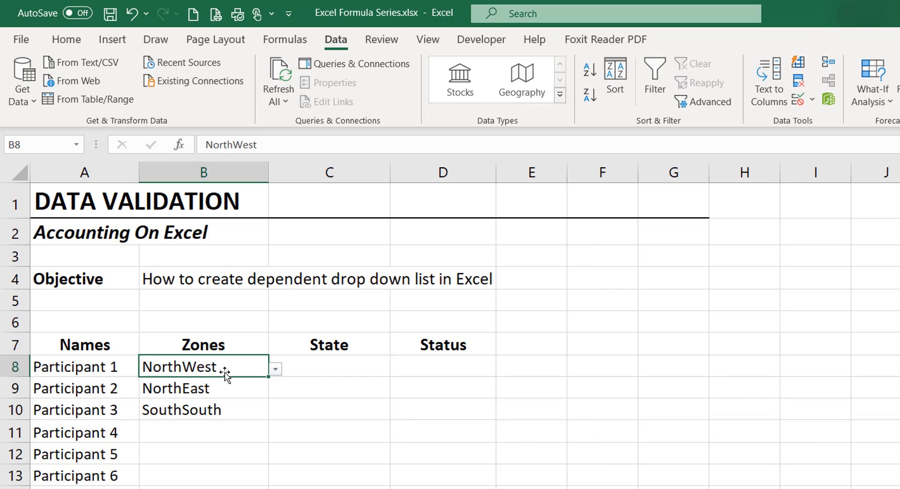
click(396, 368)
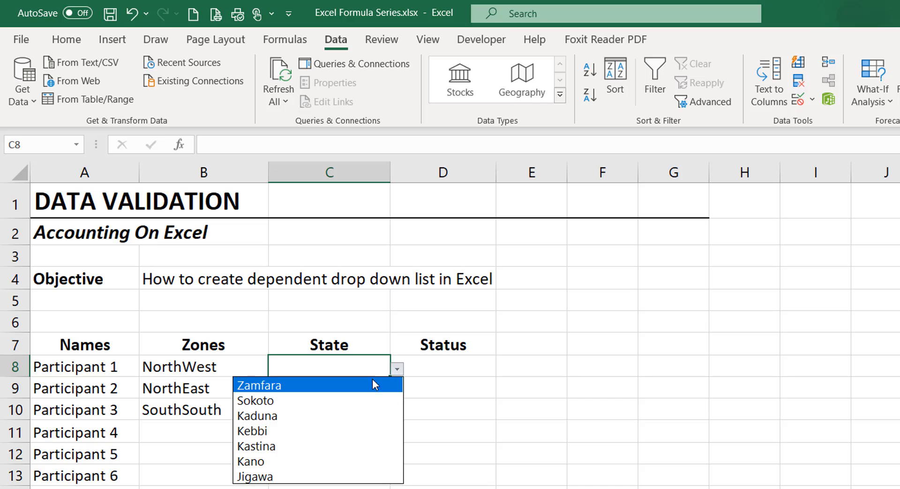
mouse_move(262, 447)
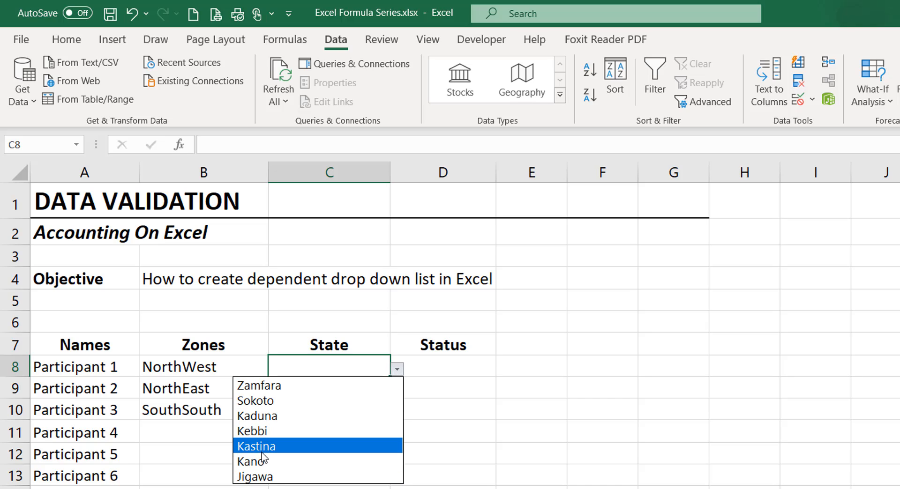
click(255, 400)
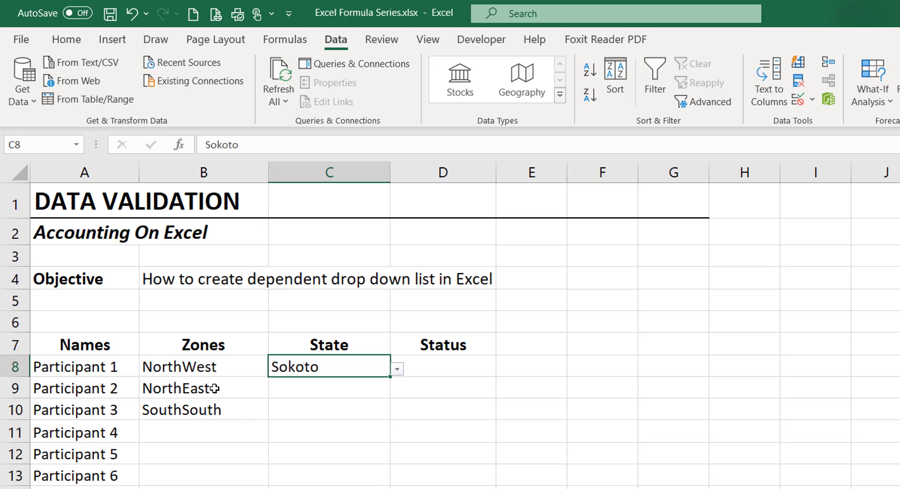
click(395, 391)
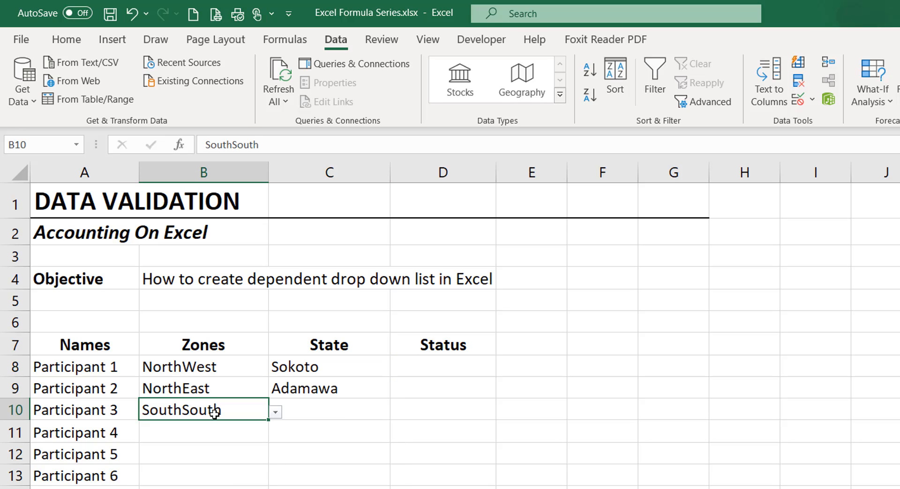
click(293, 305)
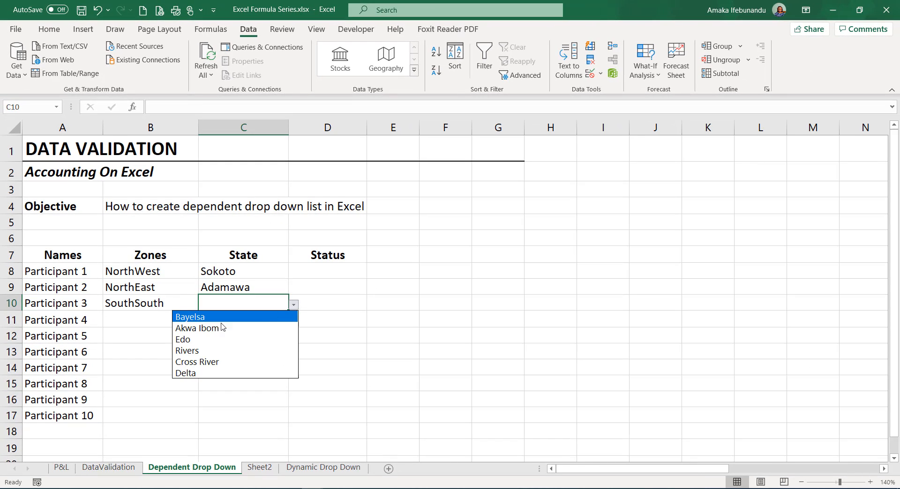
click(196, 362)
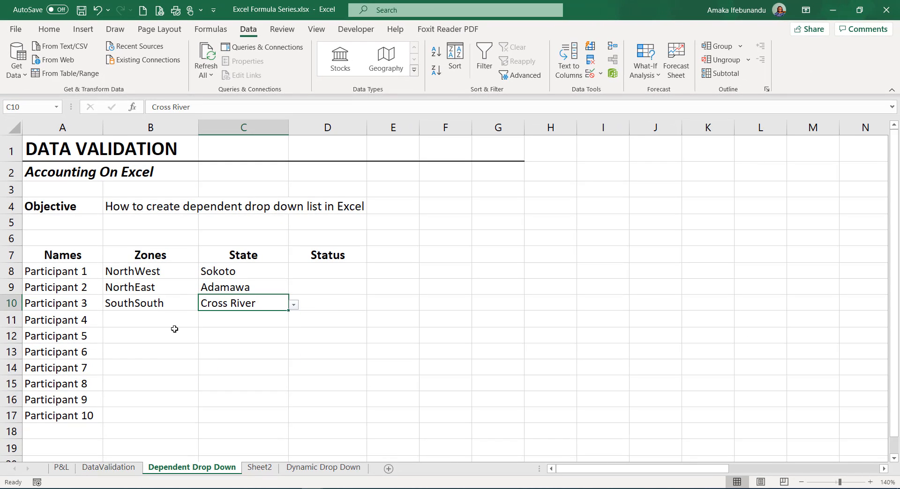
- Set Participant 4's zone to SouthEast and state to Enugu
click(203, 321)
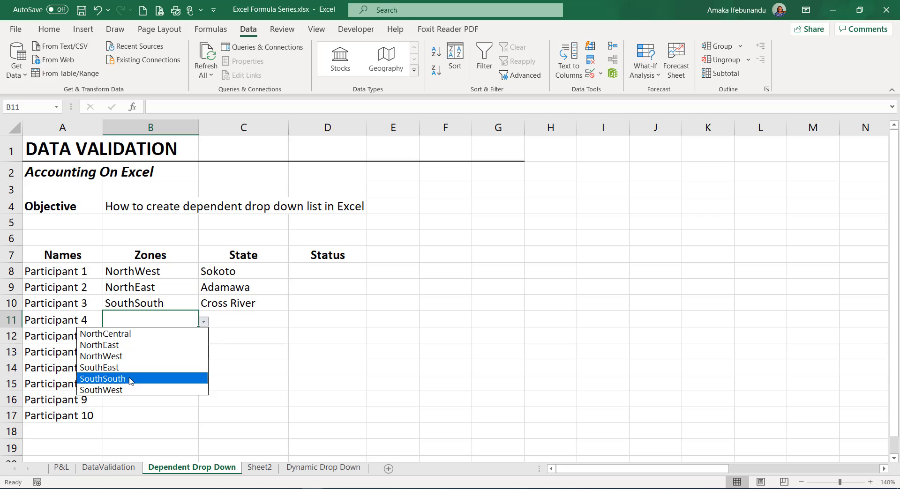
click(99, 367)
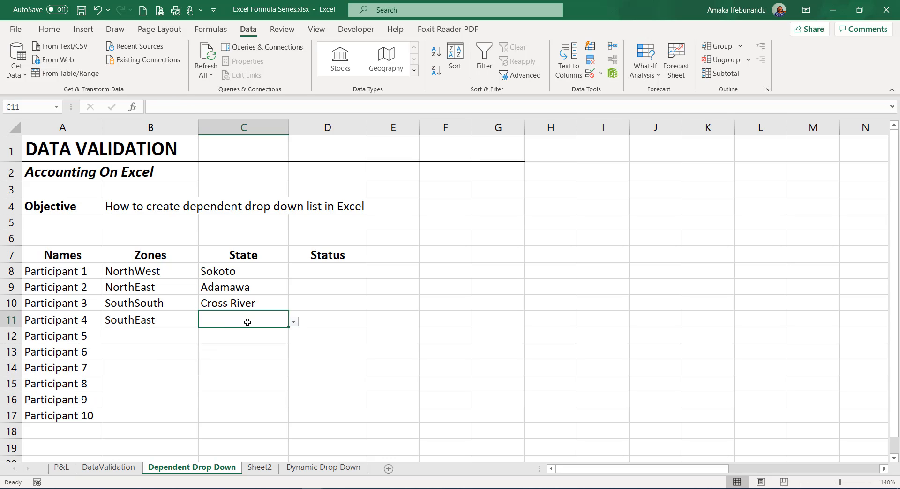
click(293, 321)
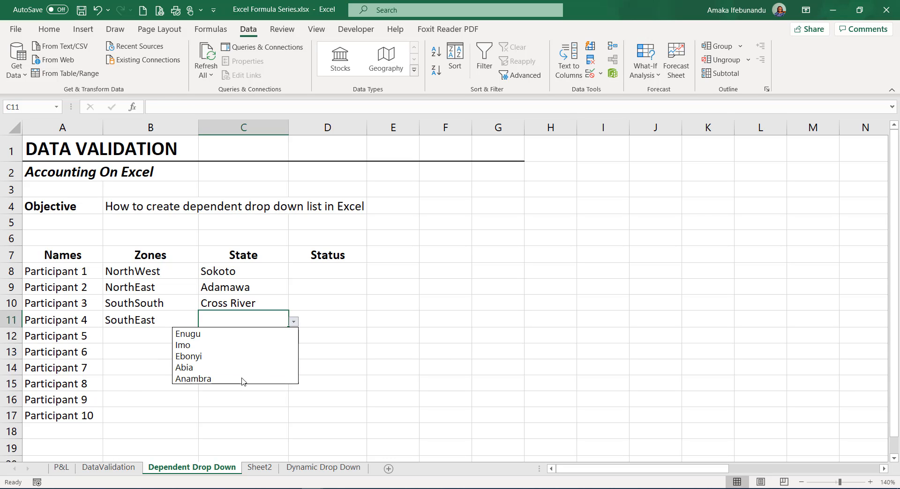
click(187, 334)
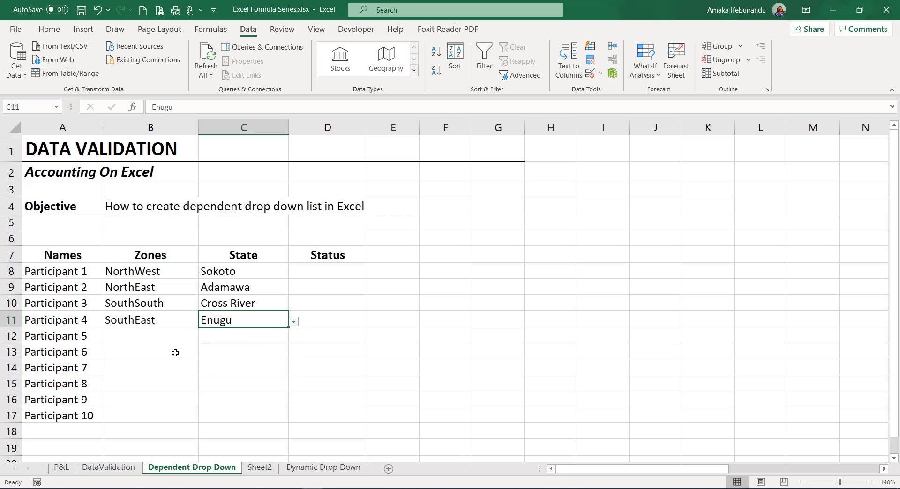
mouse_move(92, 312)
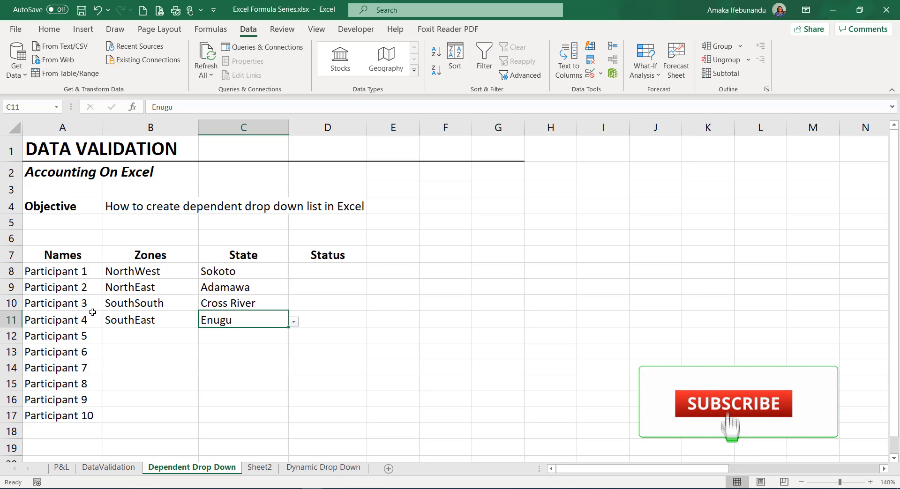
click(733, 403)
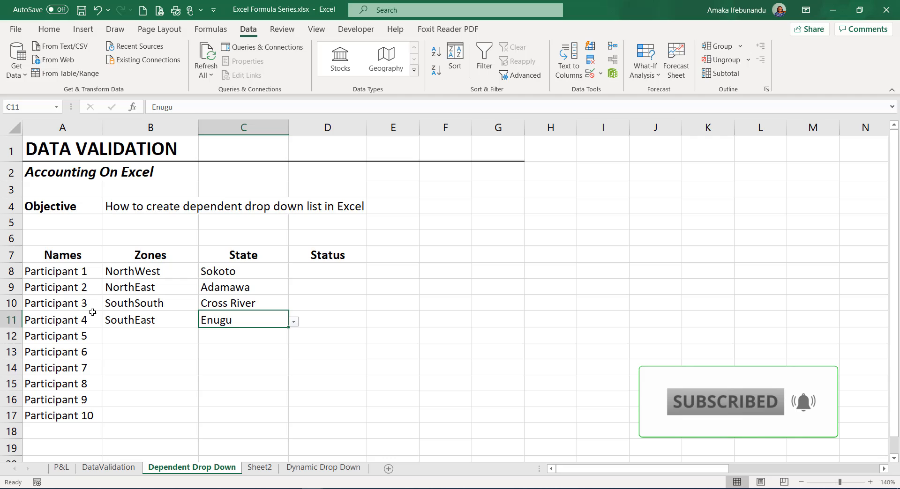